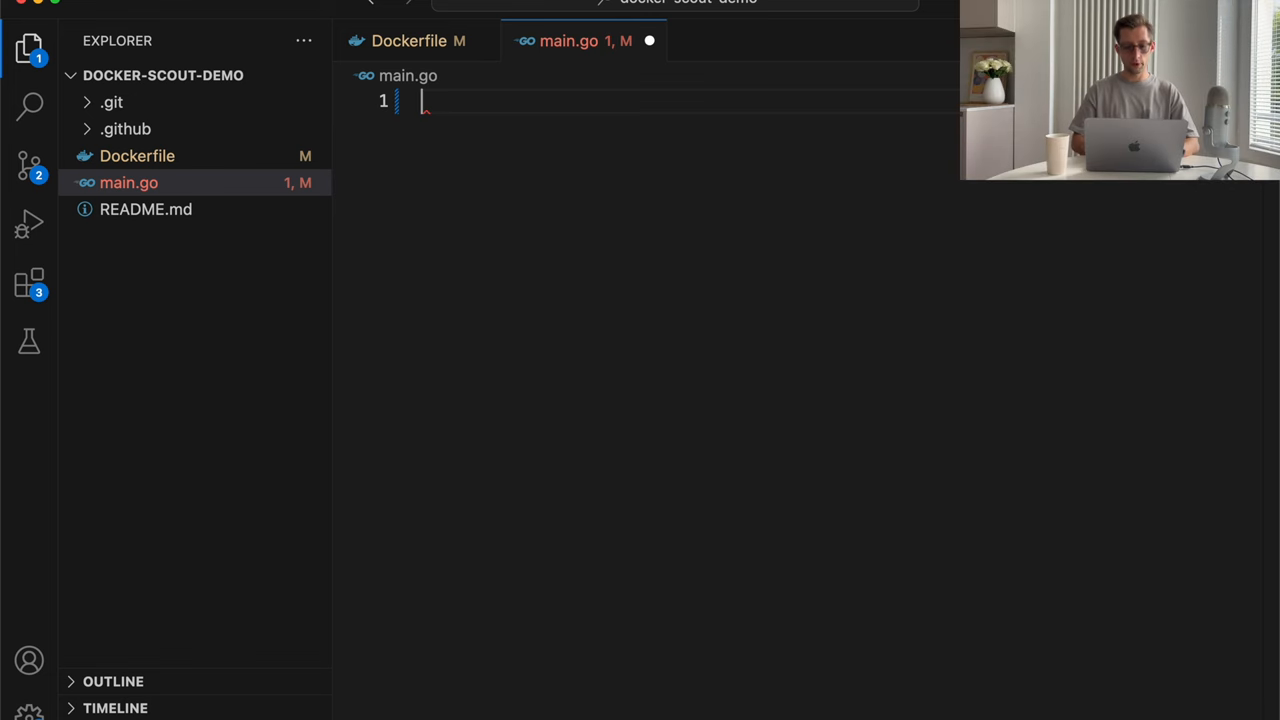
- Write a Go hello-world in main.go: package main with a fmt.Println call
type("package main")
type("// Call the function")
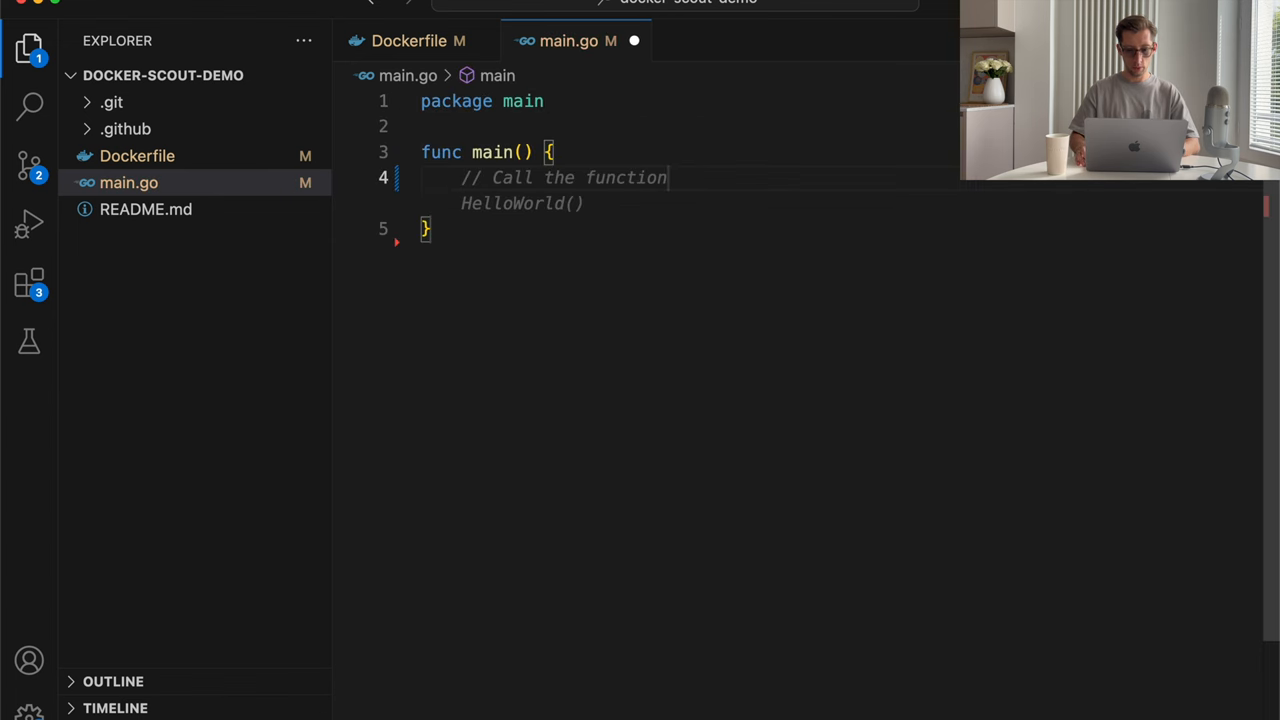
type("fmt.Pr")
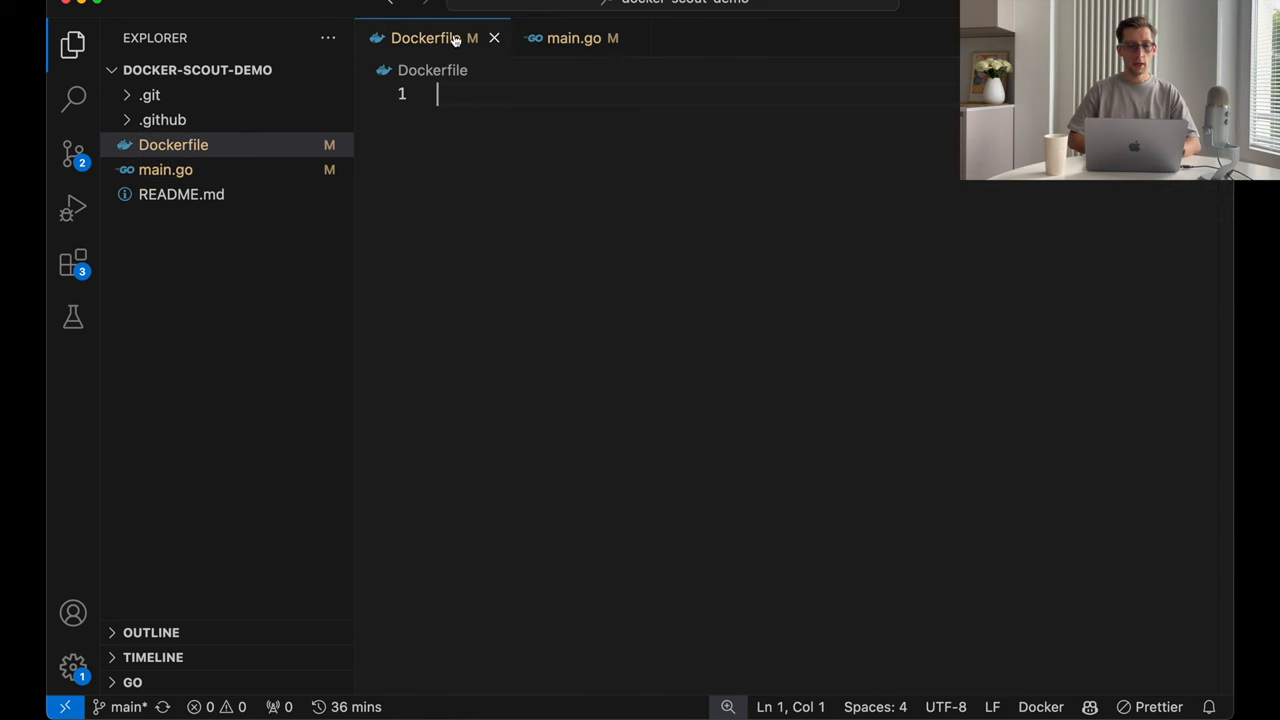
- Write FROM golang:1.19, COPY . . and RUN go build -o goapp main.go in the Dockerfile
type("FROM golang:1.19")
type("WORKDIR")
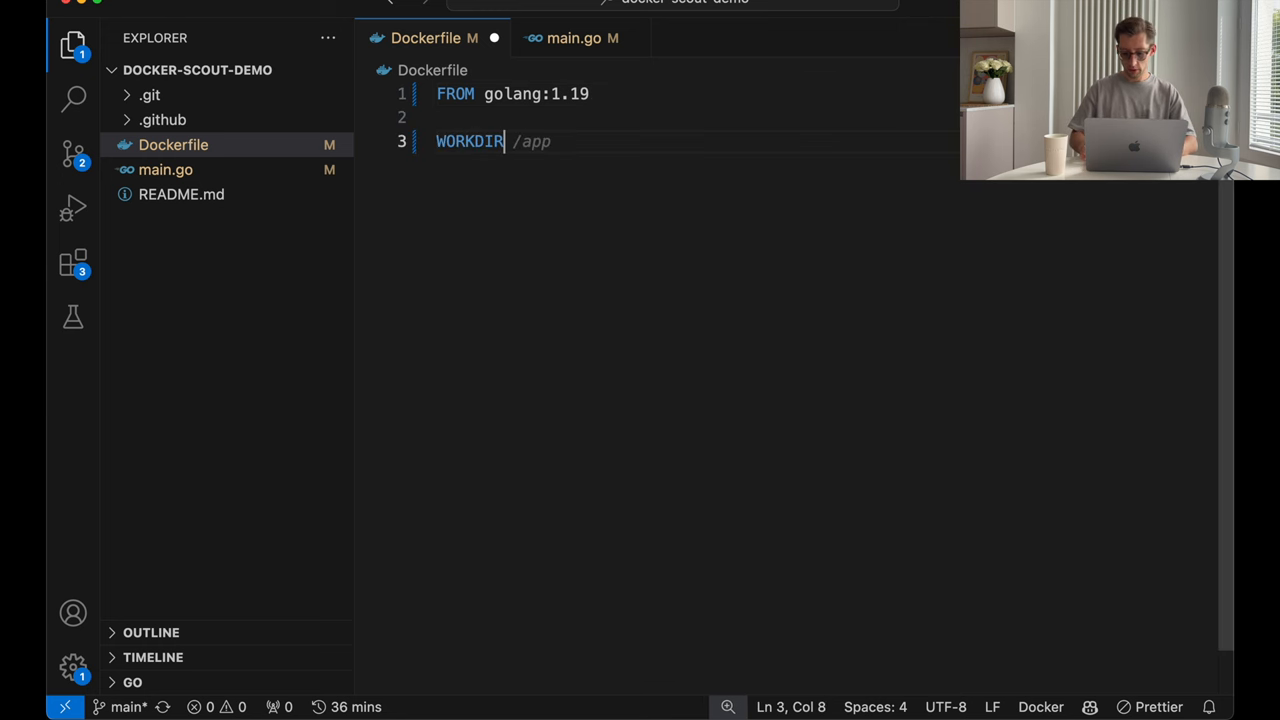
type("COPY")
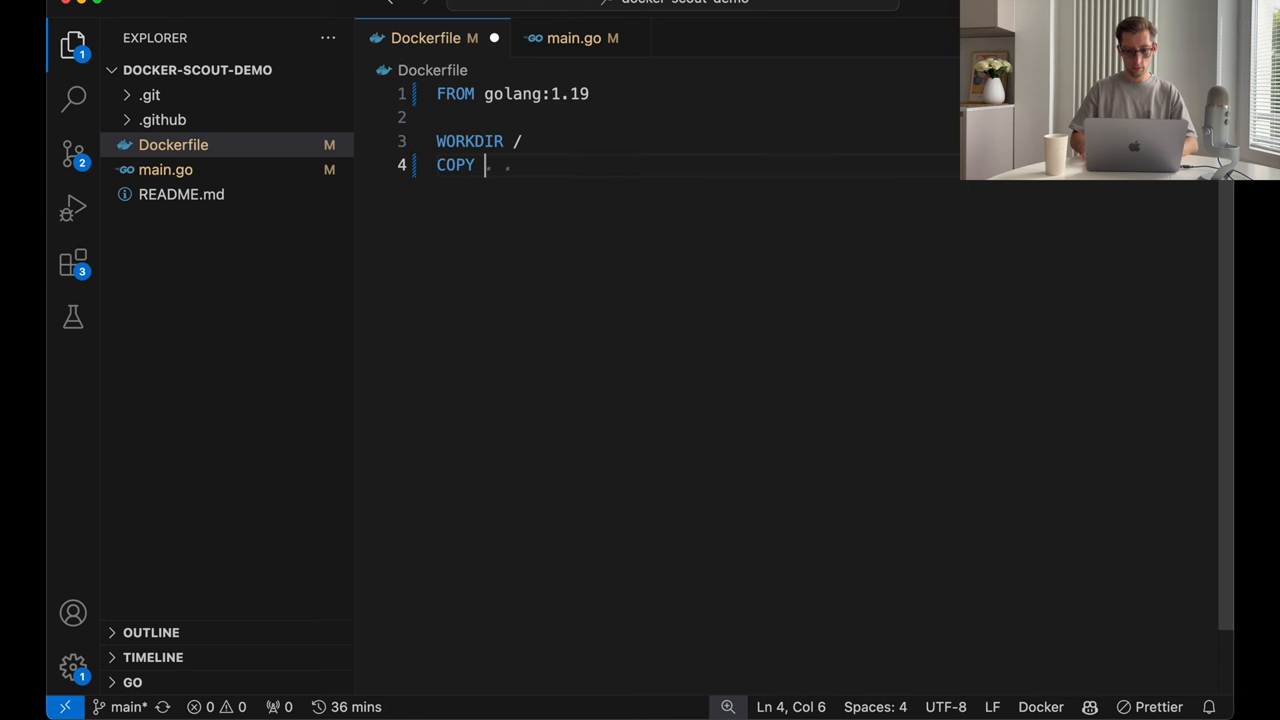
type(". .")
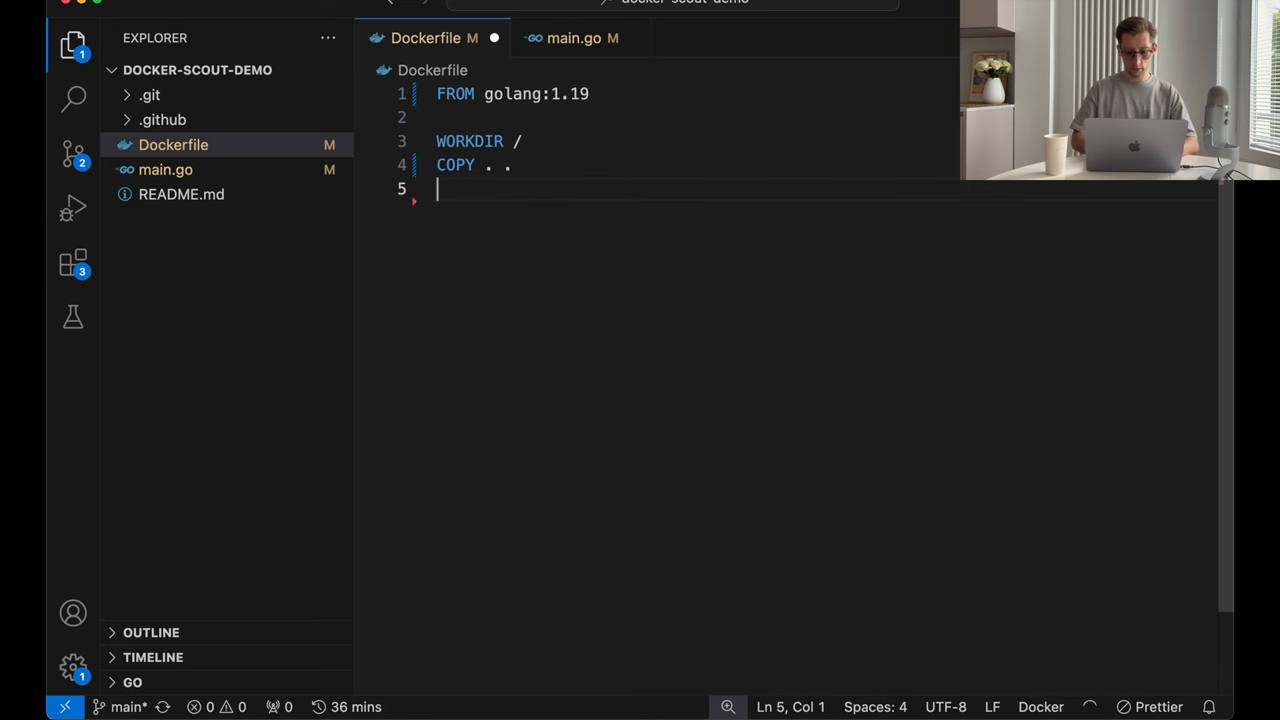
type("RUN go bui")
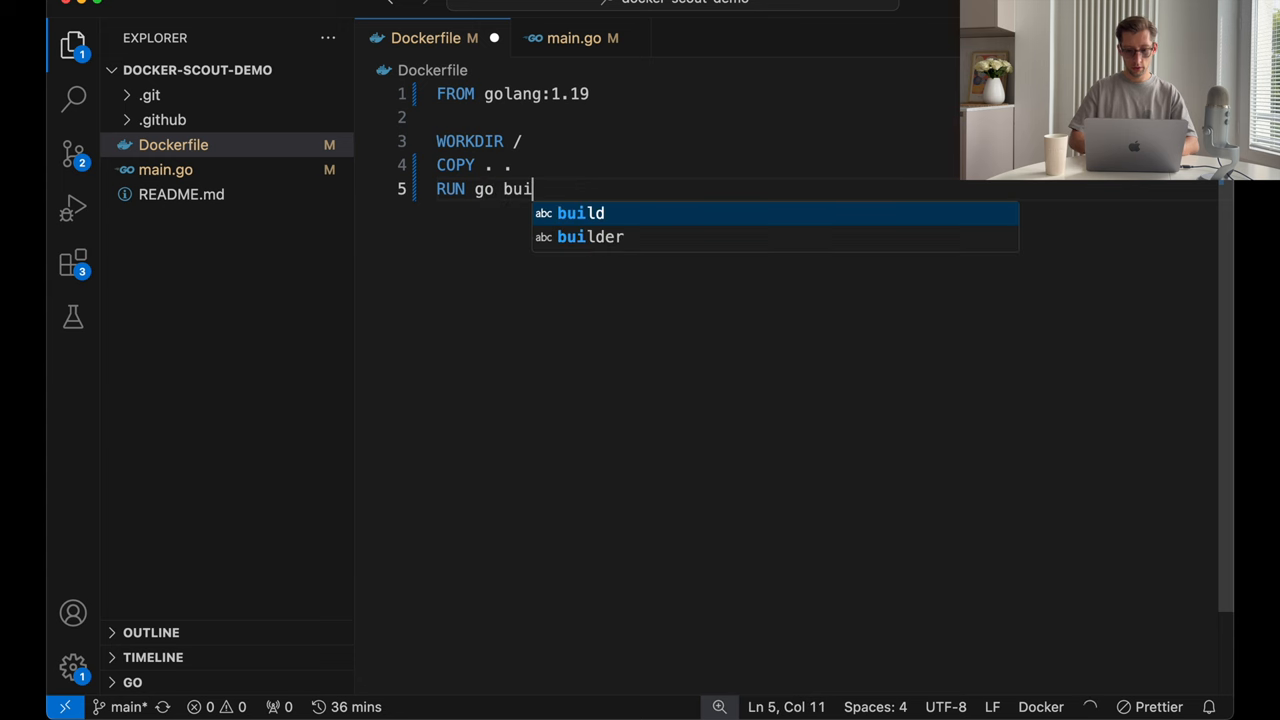
type("ld -o main .")
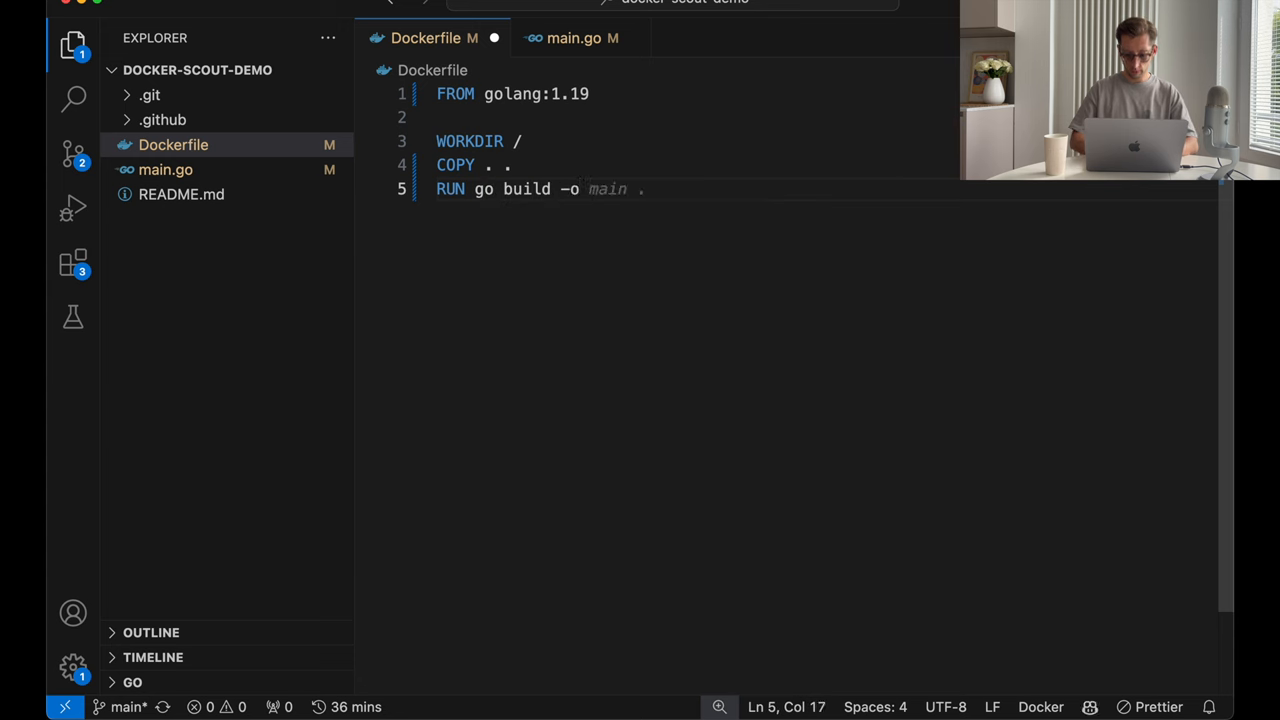
type("goapp mai")
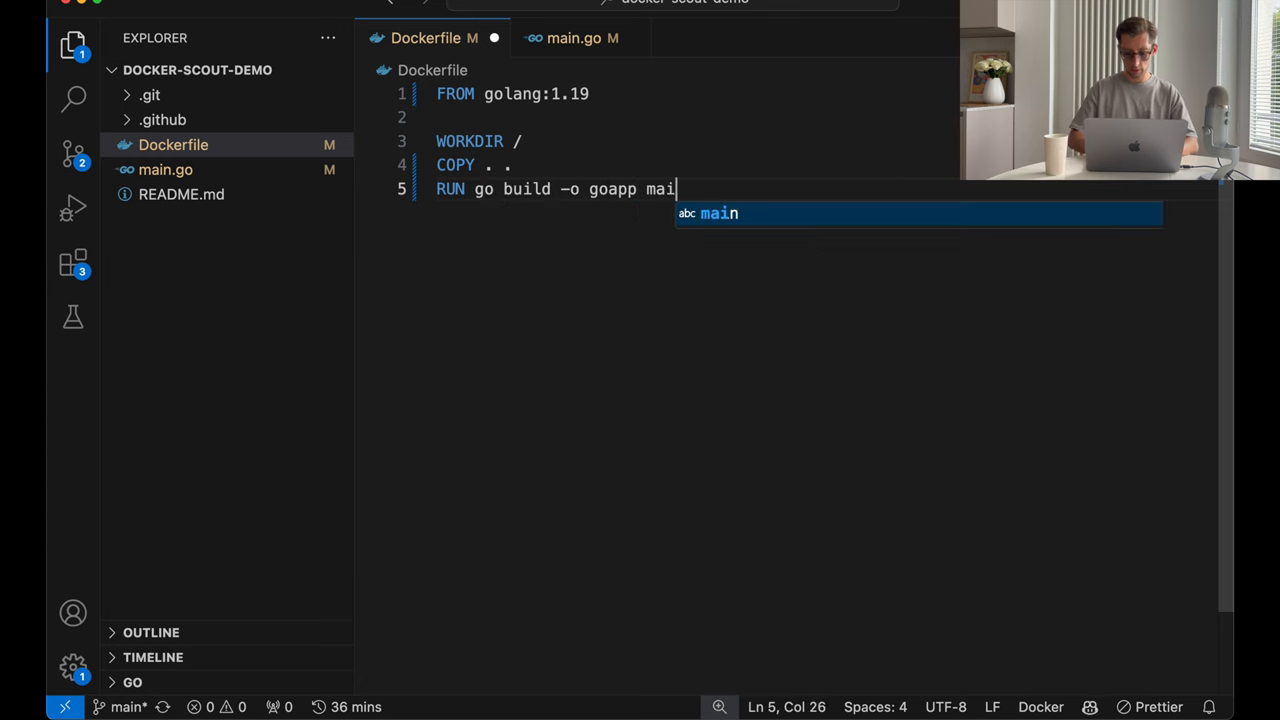
type("n.go")
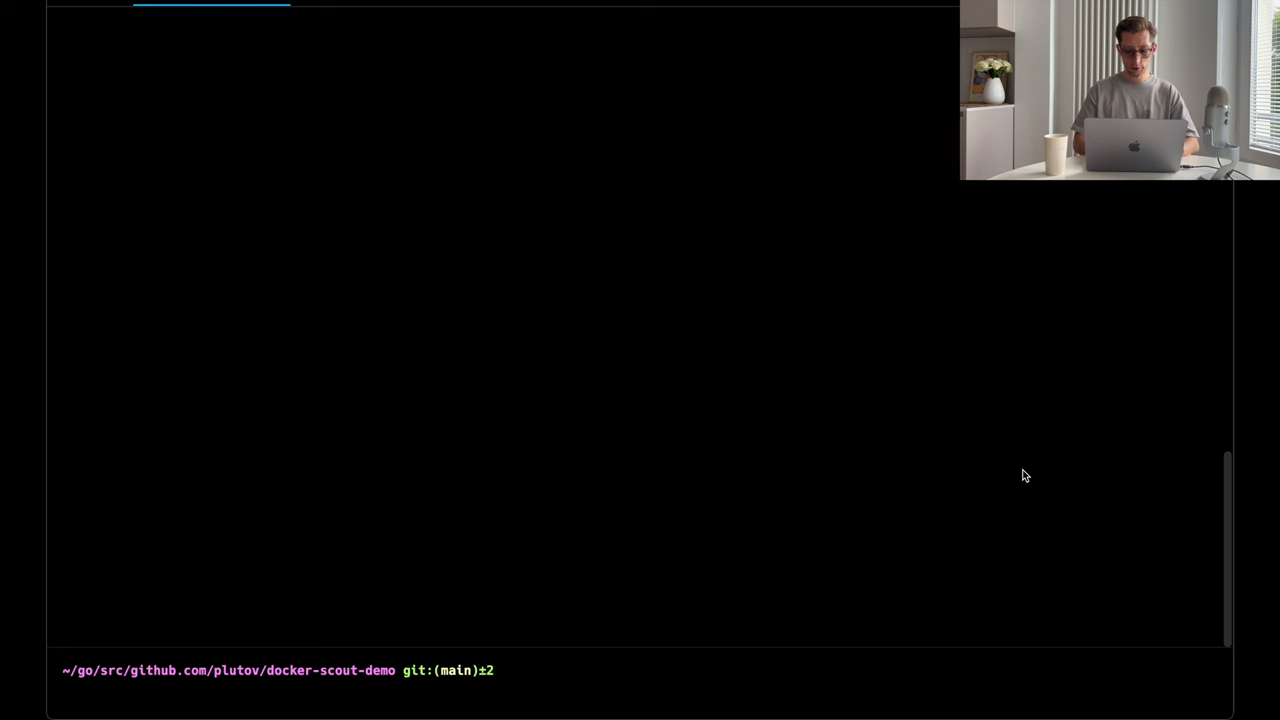
- Build the Docker image and run goapp, which prints Hello, World!
type("docker build -t sites .")
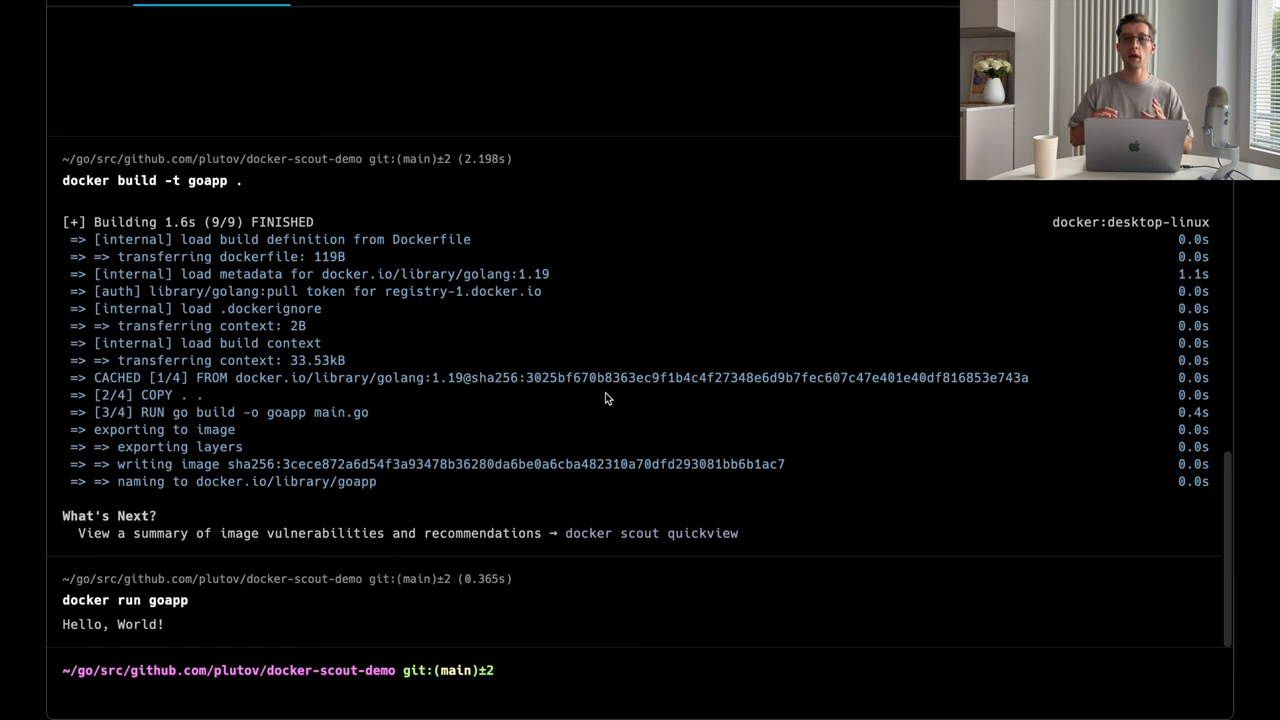
type("docker run goapp")
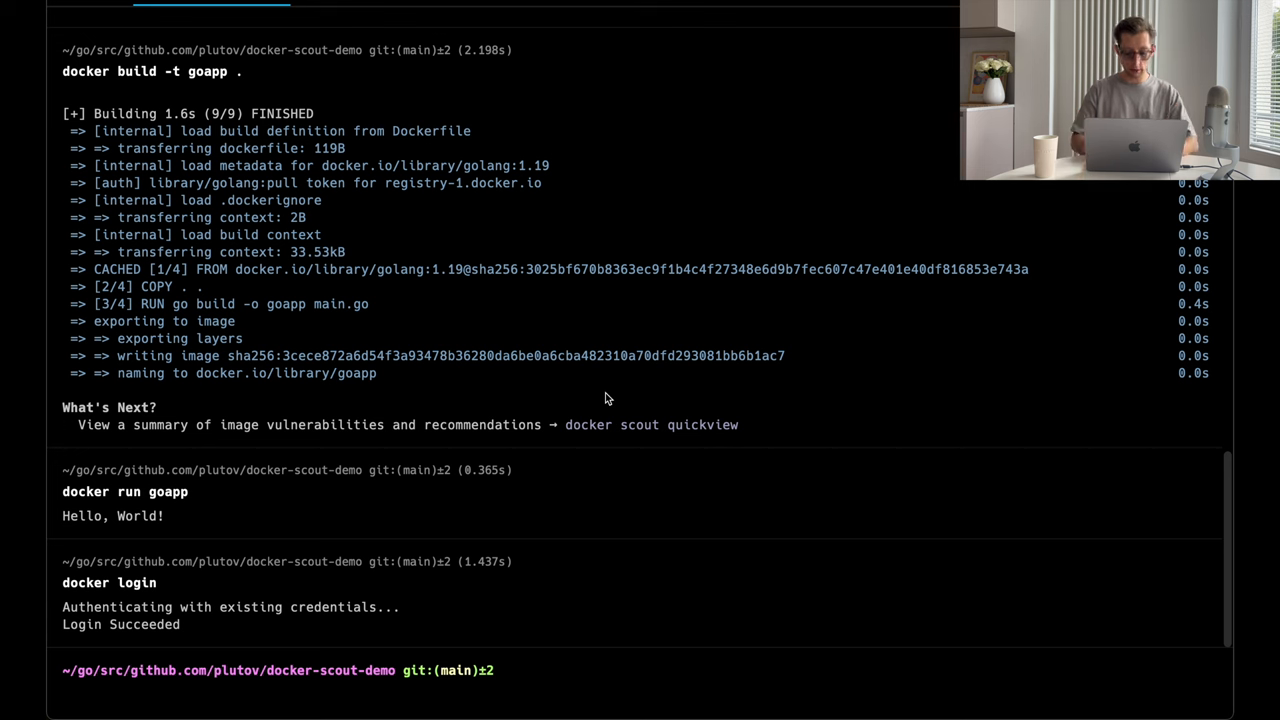
- Enroll the pltvs organization in Docker Scout Free and list commands with docker scout help
type("docker scout help")
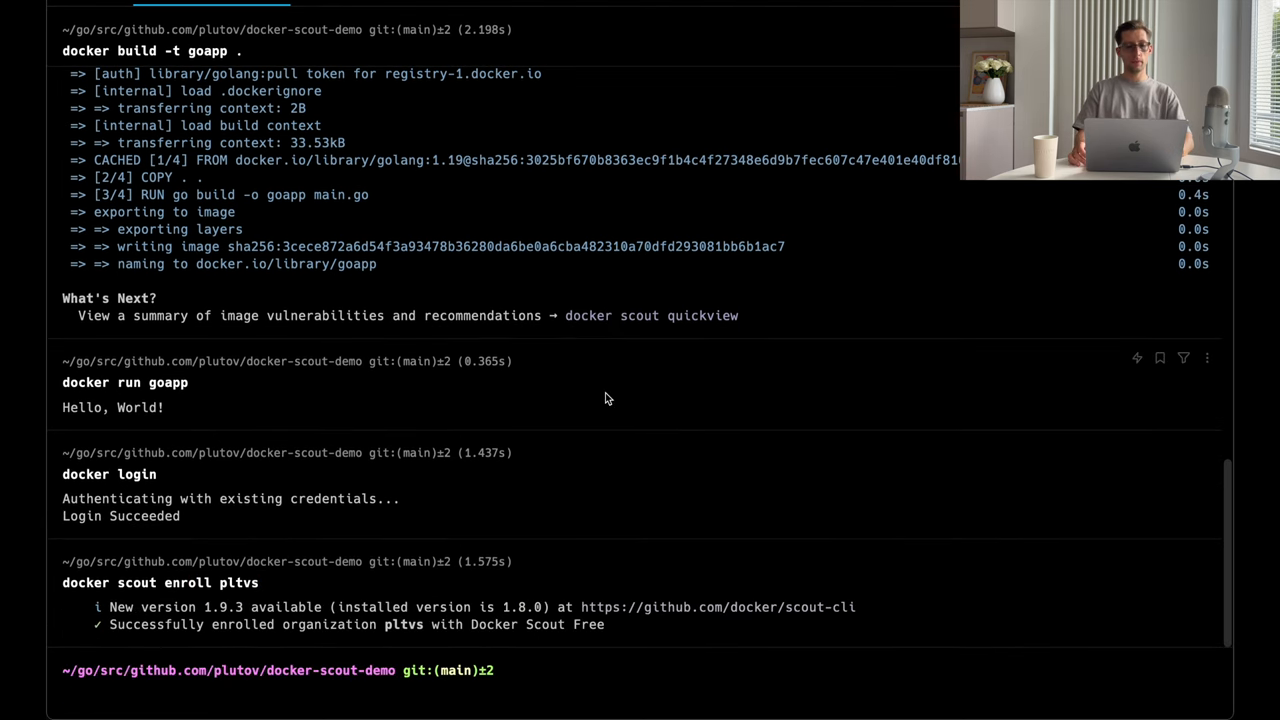
type("docker scout help")
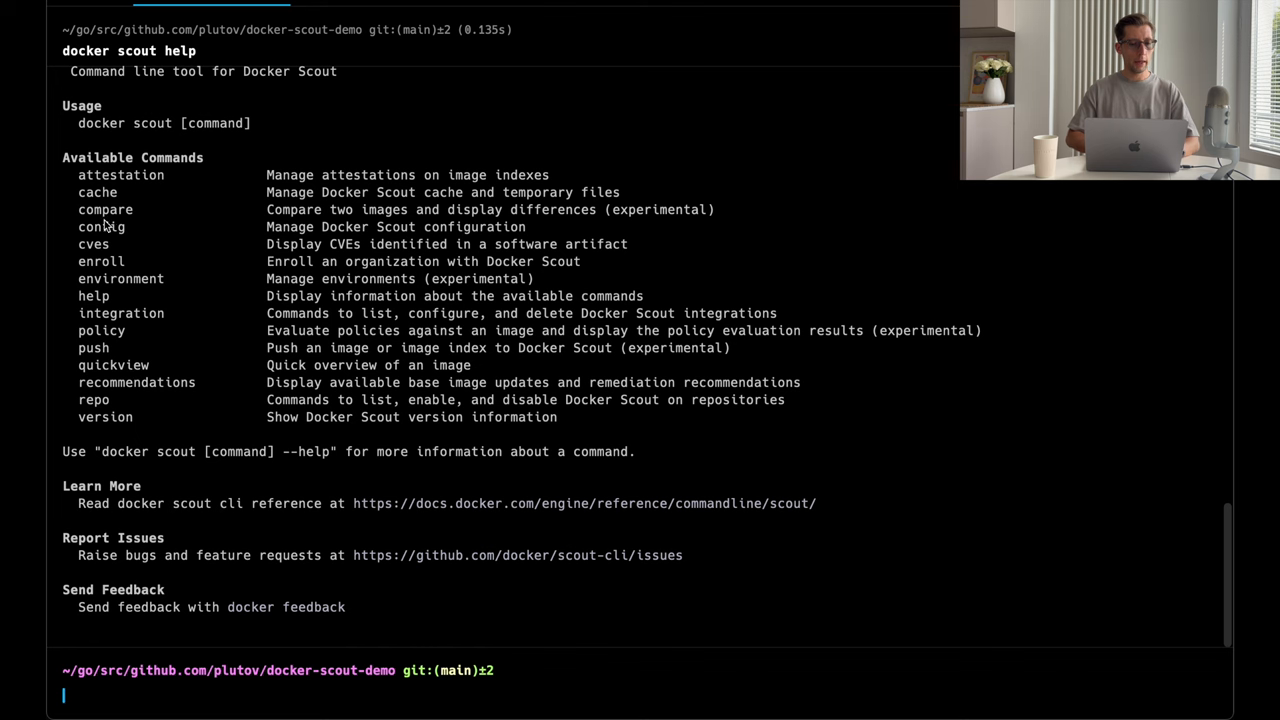
- Scan goapp with docker scout cves: 80 vulnerabilities, including 2 critical and 9 high
double_click(105, 209)
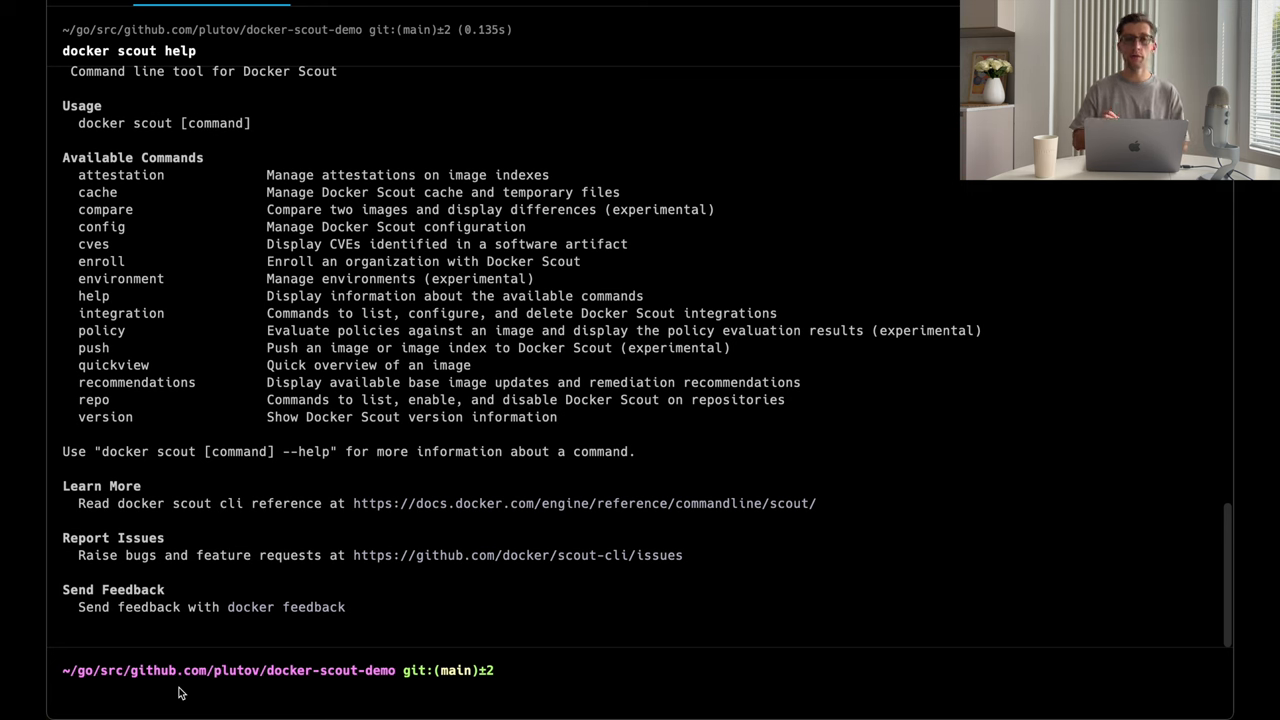
type("docker scout help")
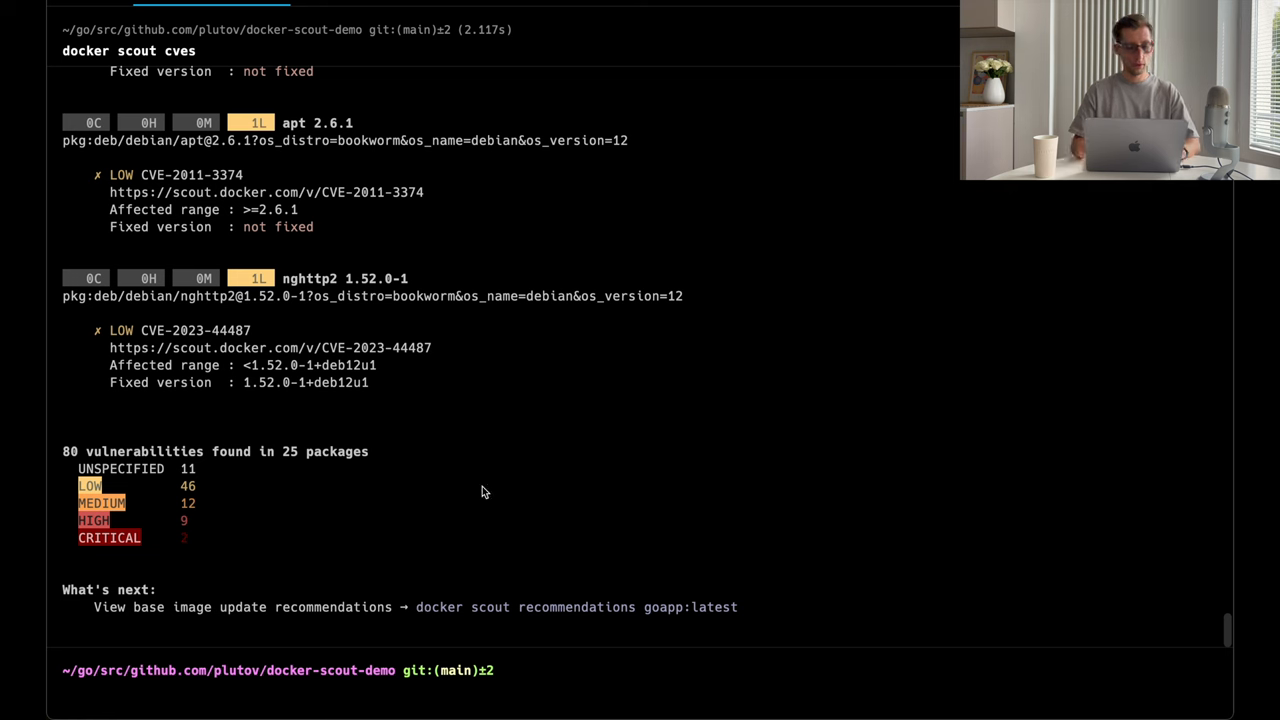
mouse_move(169, 491)
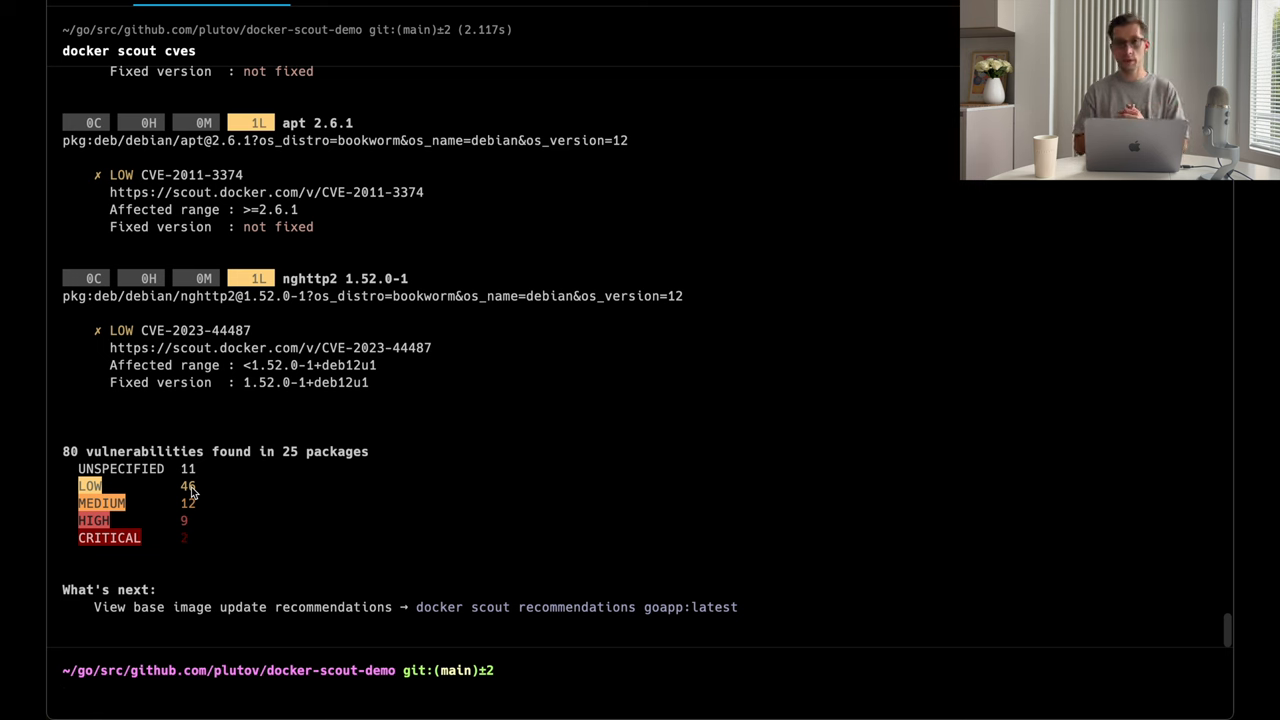
- Review the docker scout cves summary, start docker scout recommendations, and return to the Dockerfile
type("docker scout cves")
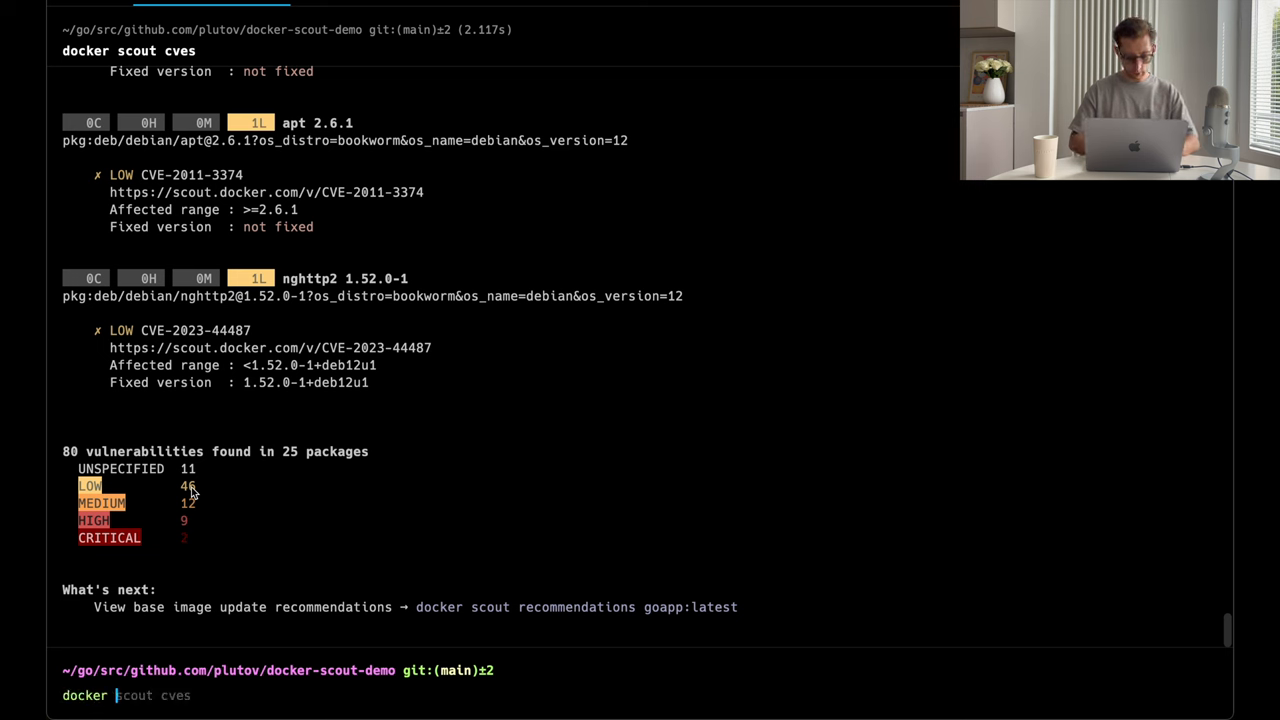
type("re")
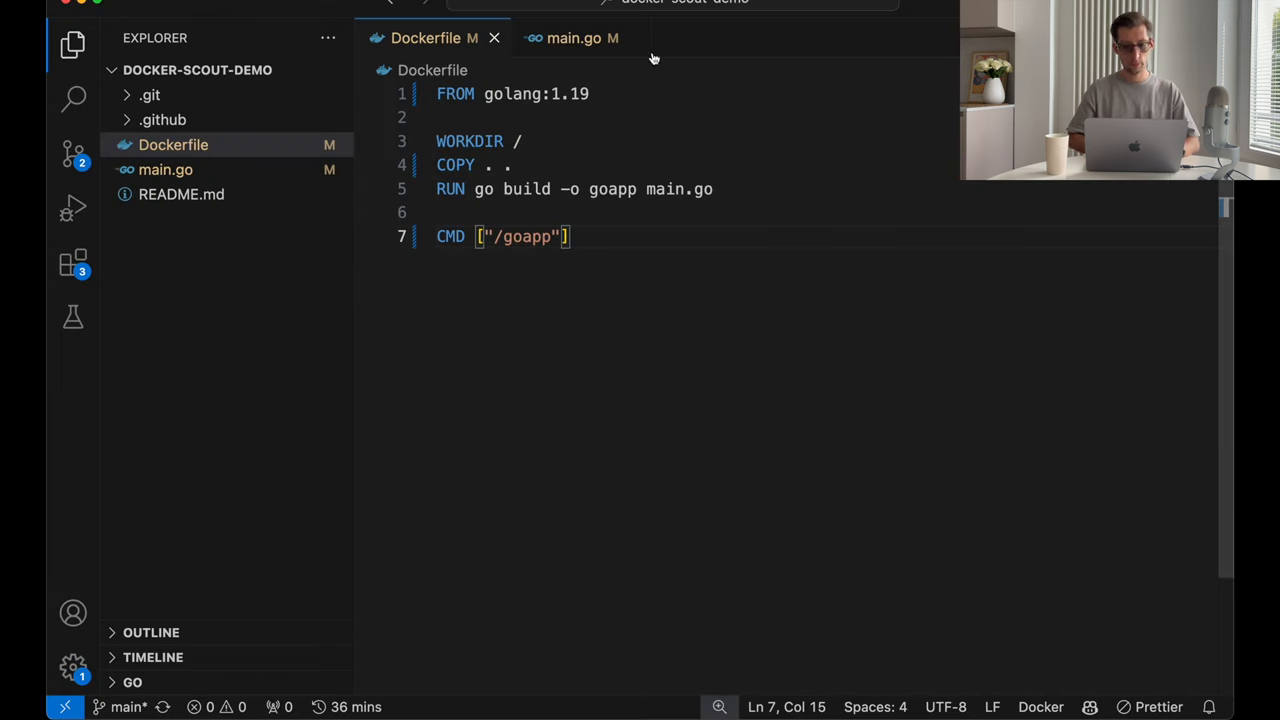
- Change the Dockerfile base image to golang:1.22, save, and return to the terminal
double_click(570, 93)
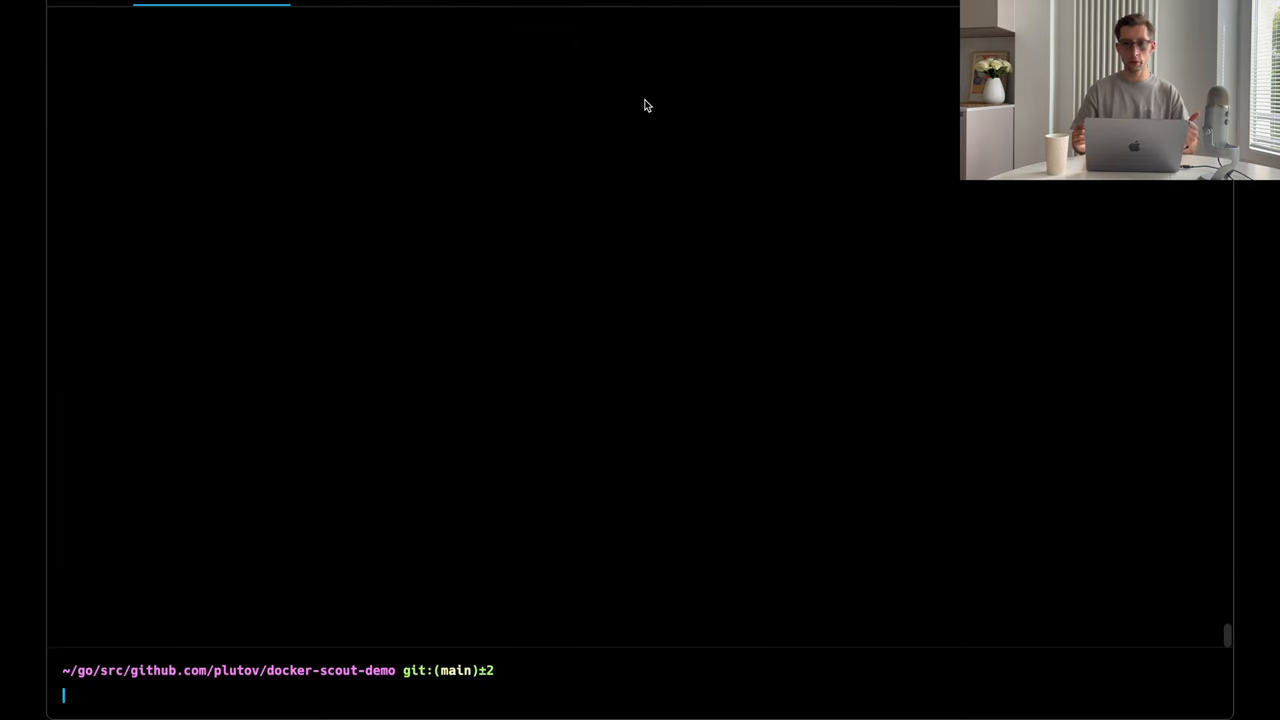
- Rebuild goapp with docker build -t goapp . and run docker scout recommendations
type("docker built -t goapp .")
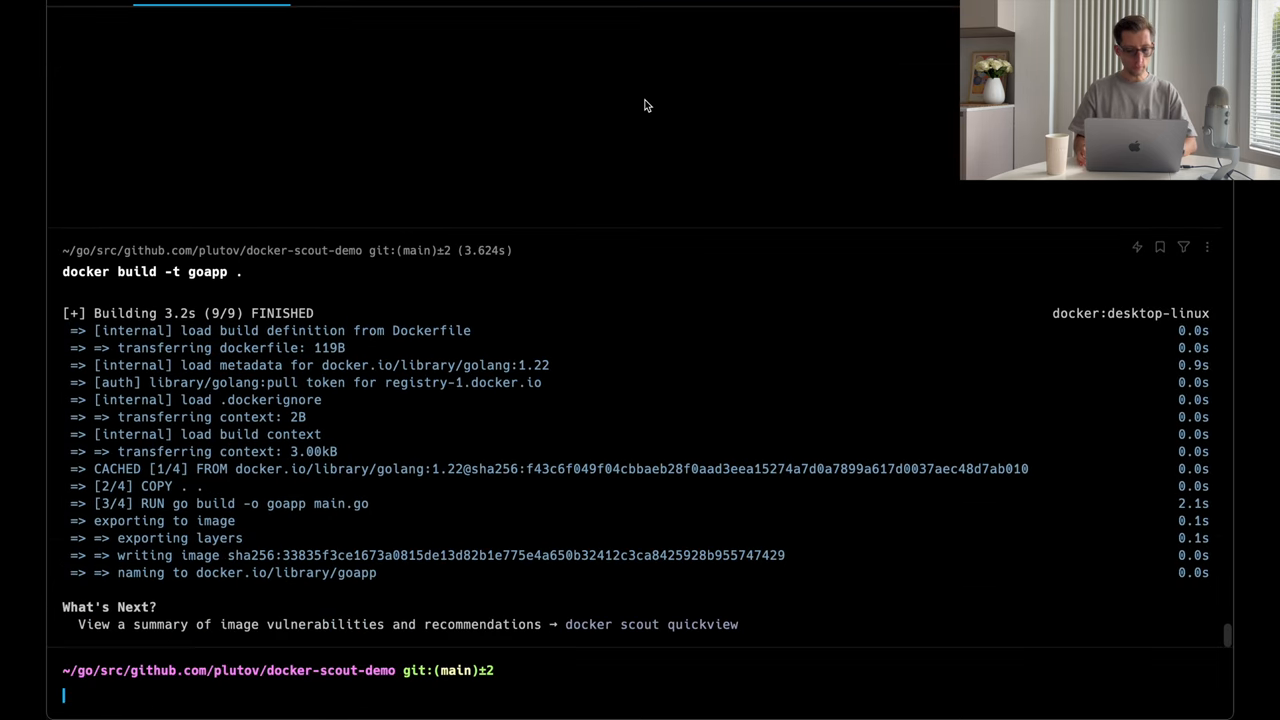
type("docker build -t goapp .")
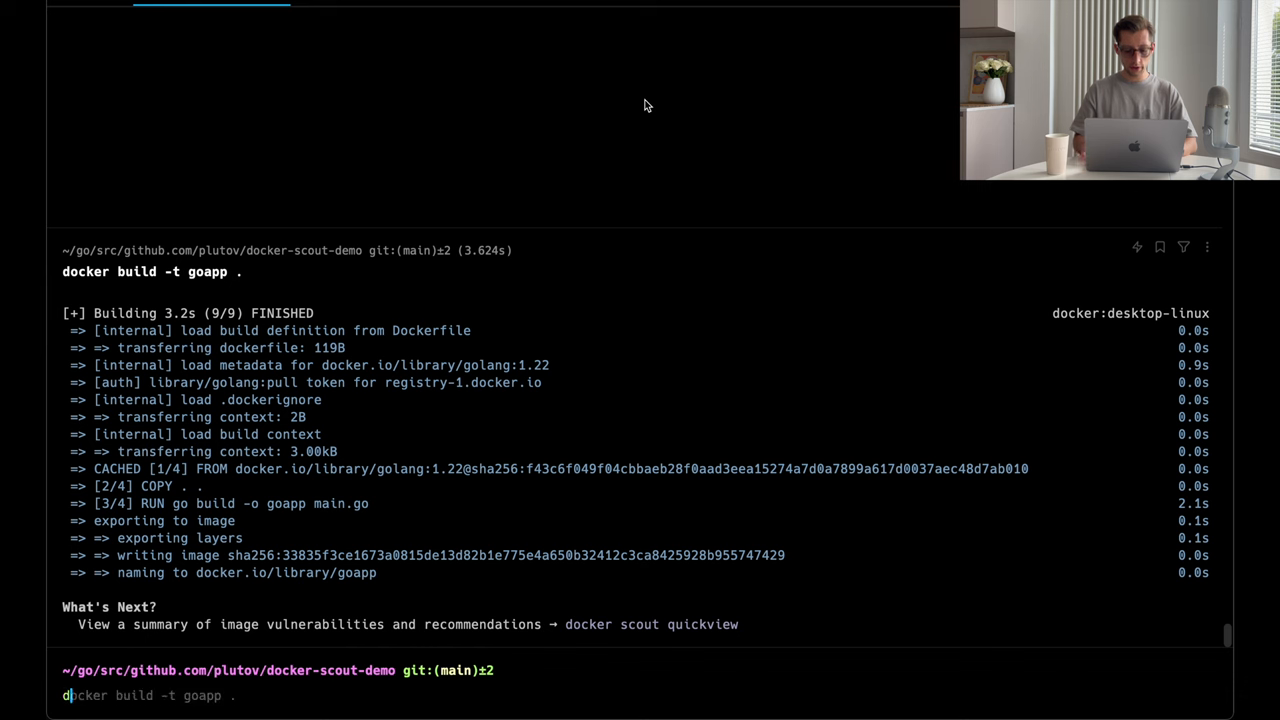
type("docker scout recommendations")
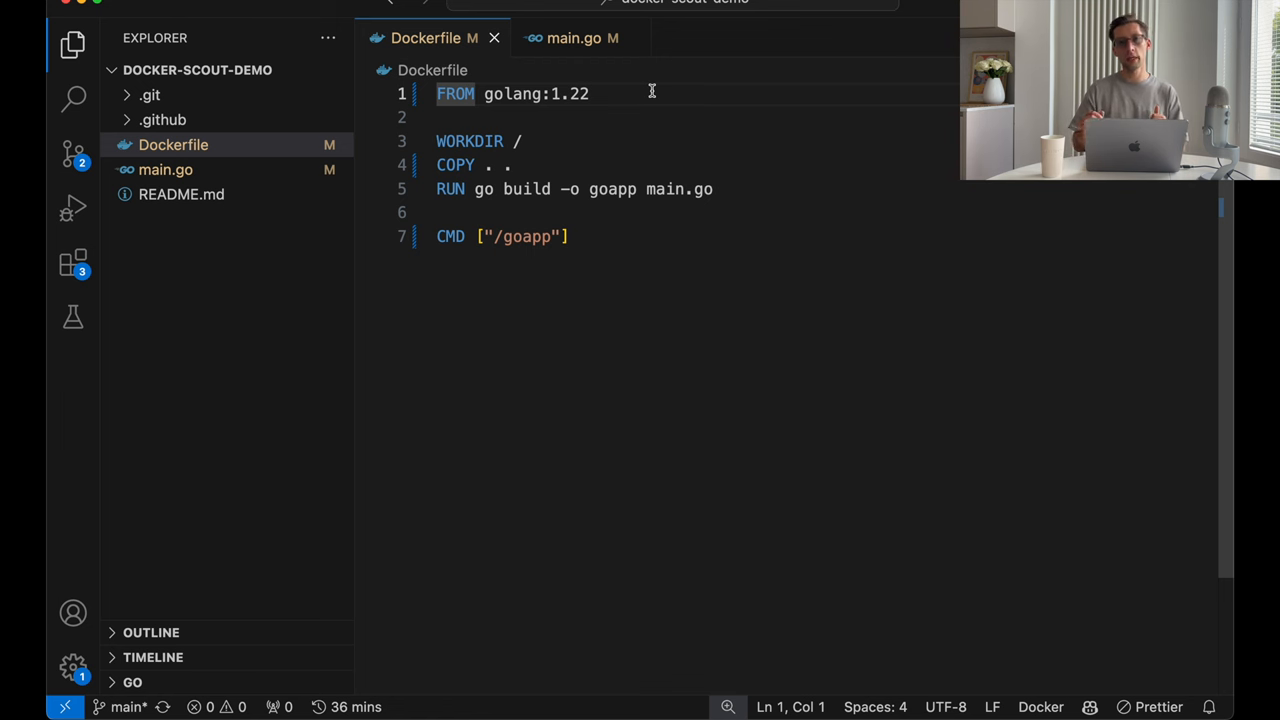
- Add a golang:1.22 builder stage and an alpine:latest stage copying /goapp from builder
left_click(590, 93)
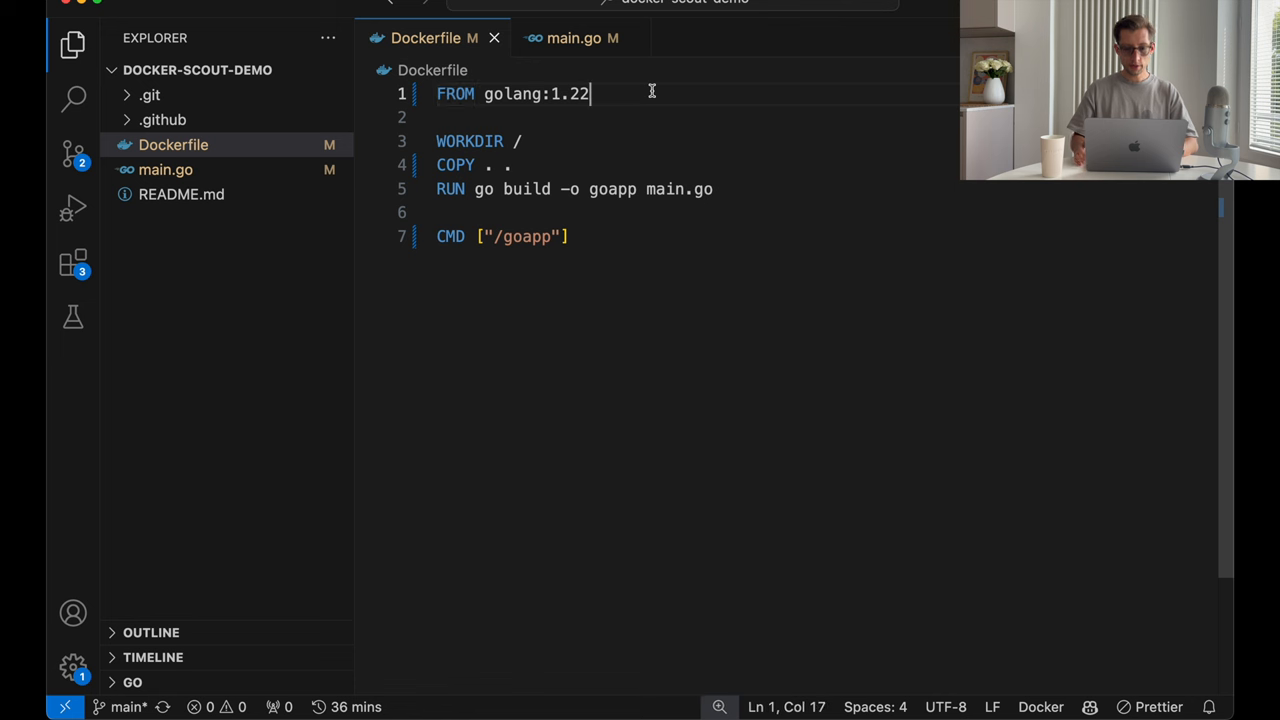
type("as buil")
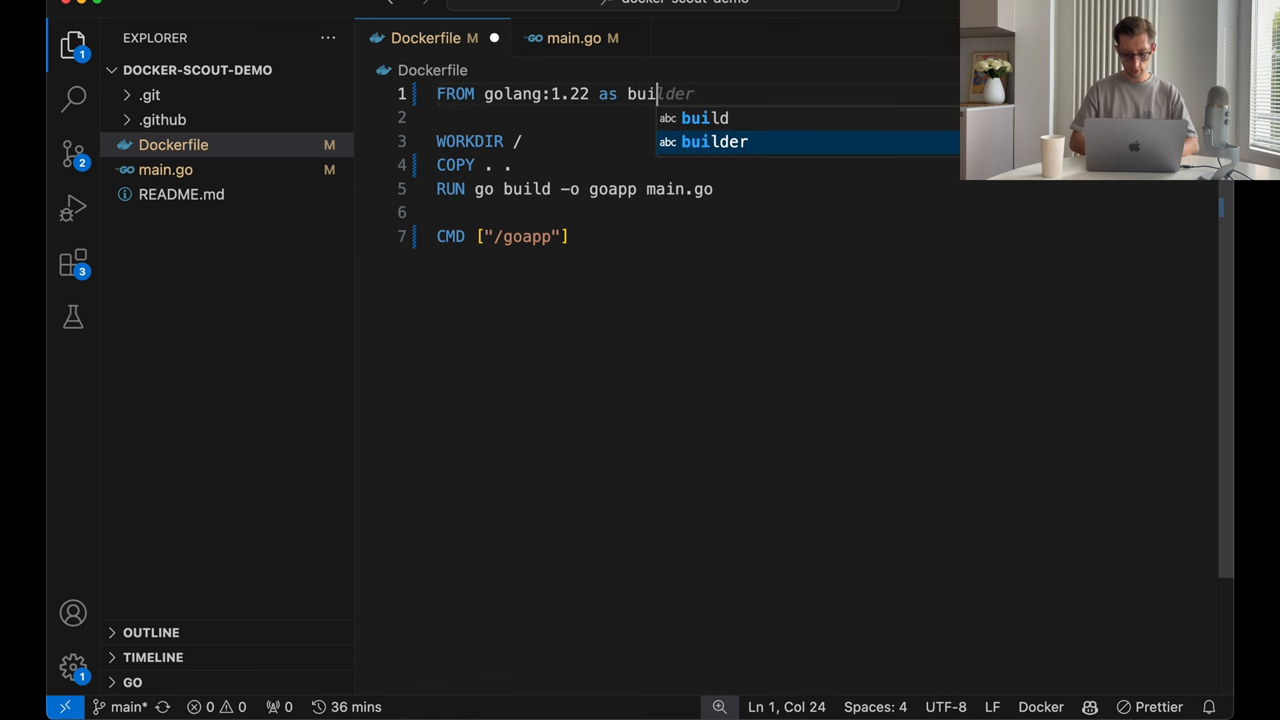
key("Tab")
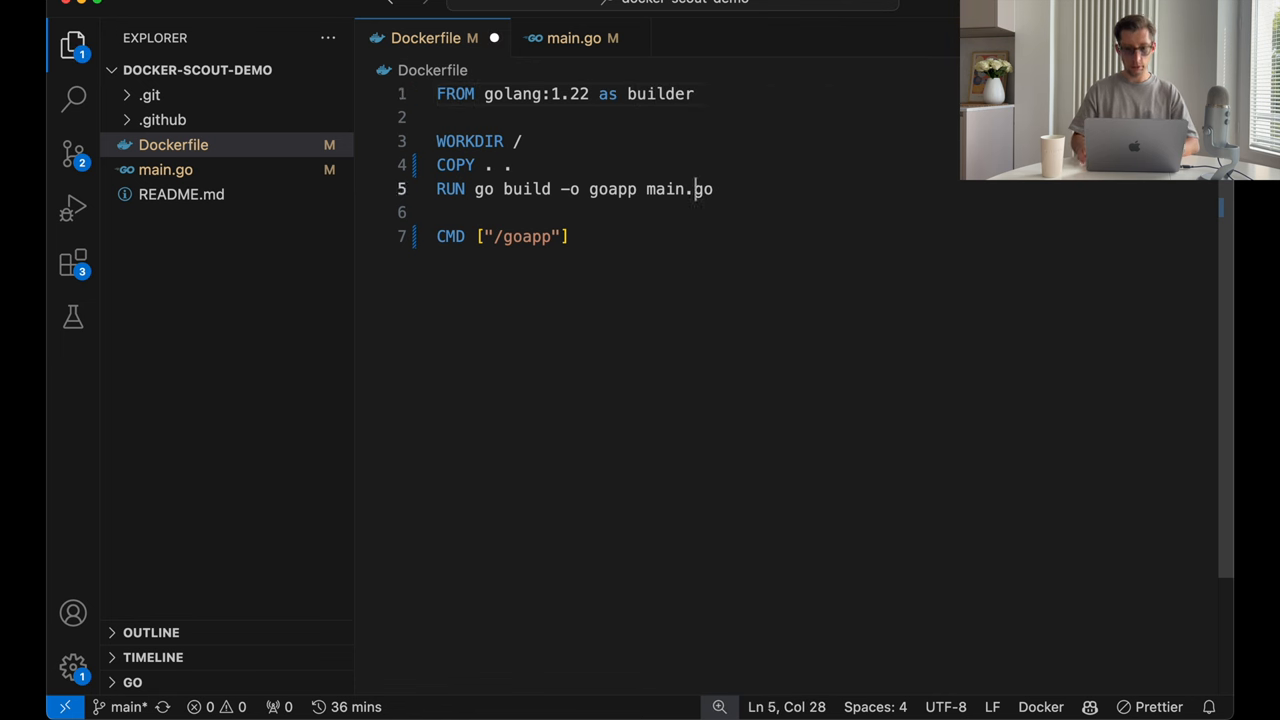
type("FROM alpine")
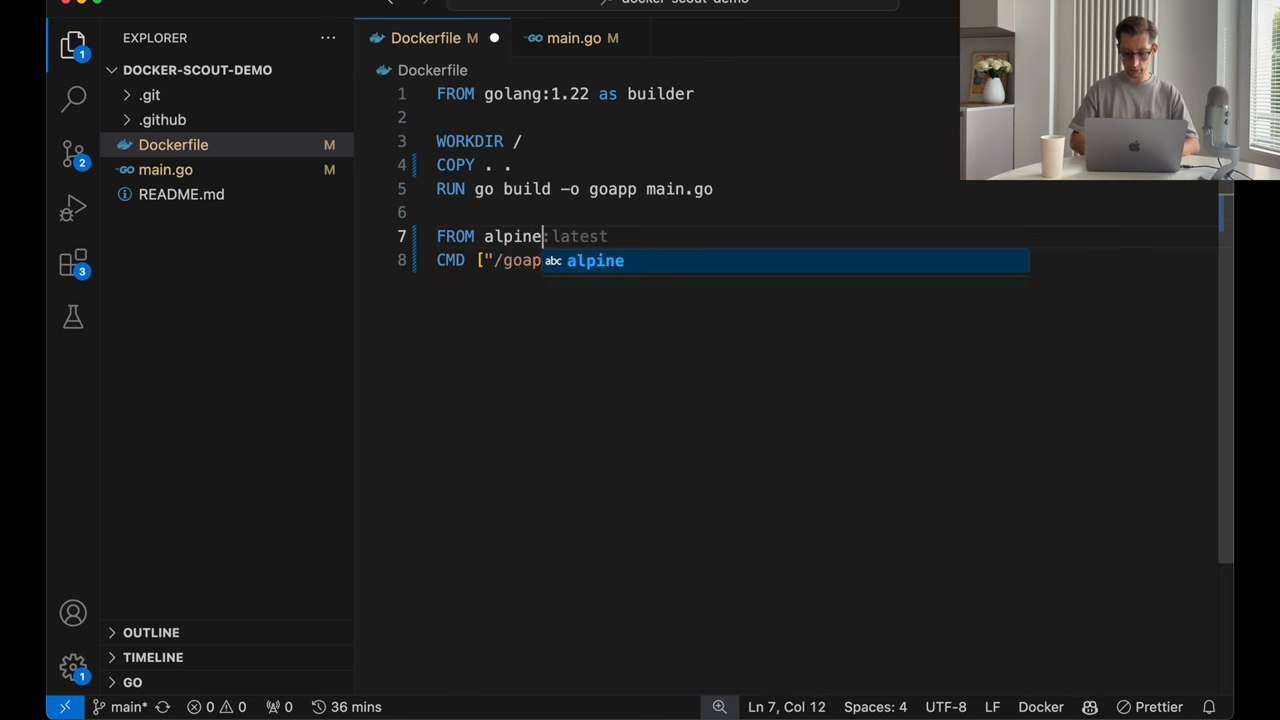
key("Enter")
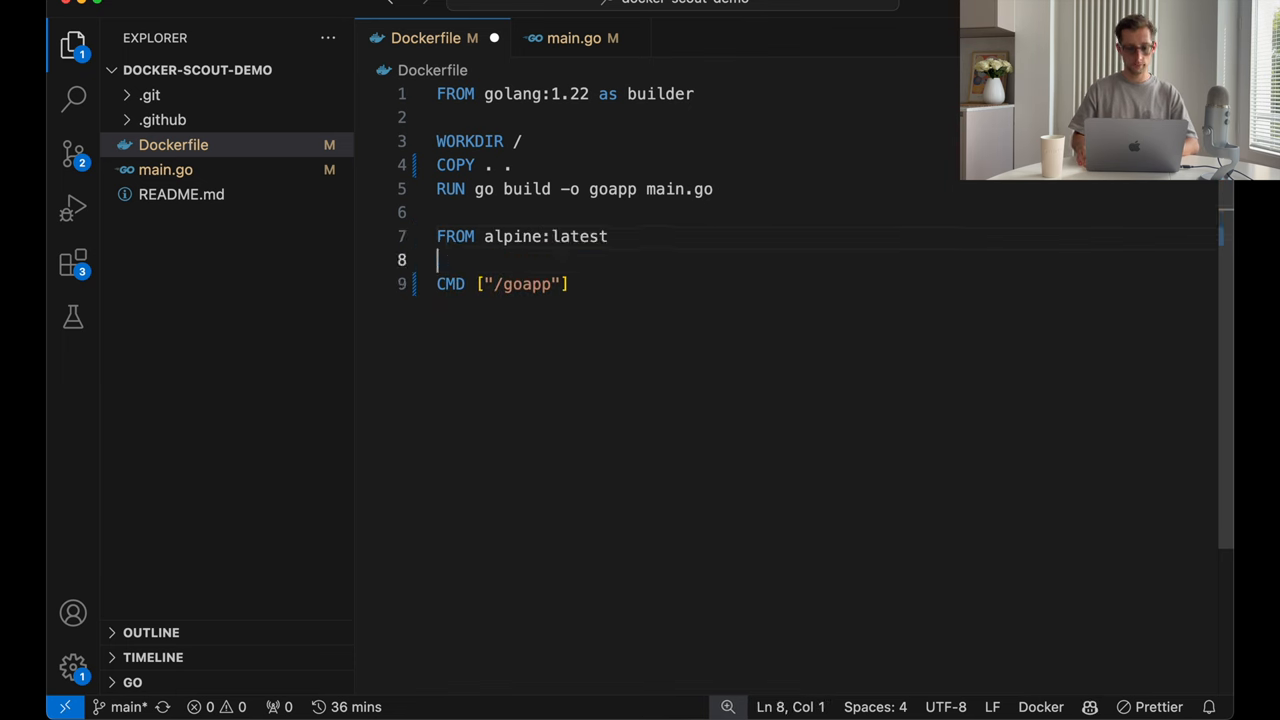
type("COPY --from=builder /goapp /goapp")
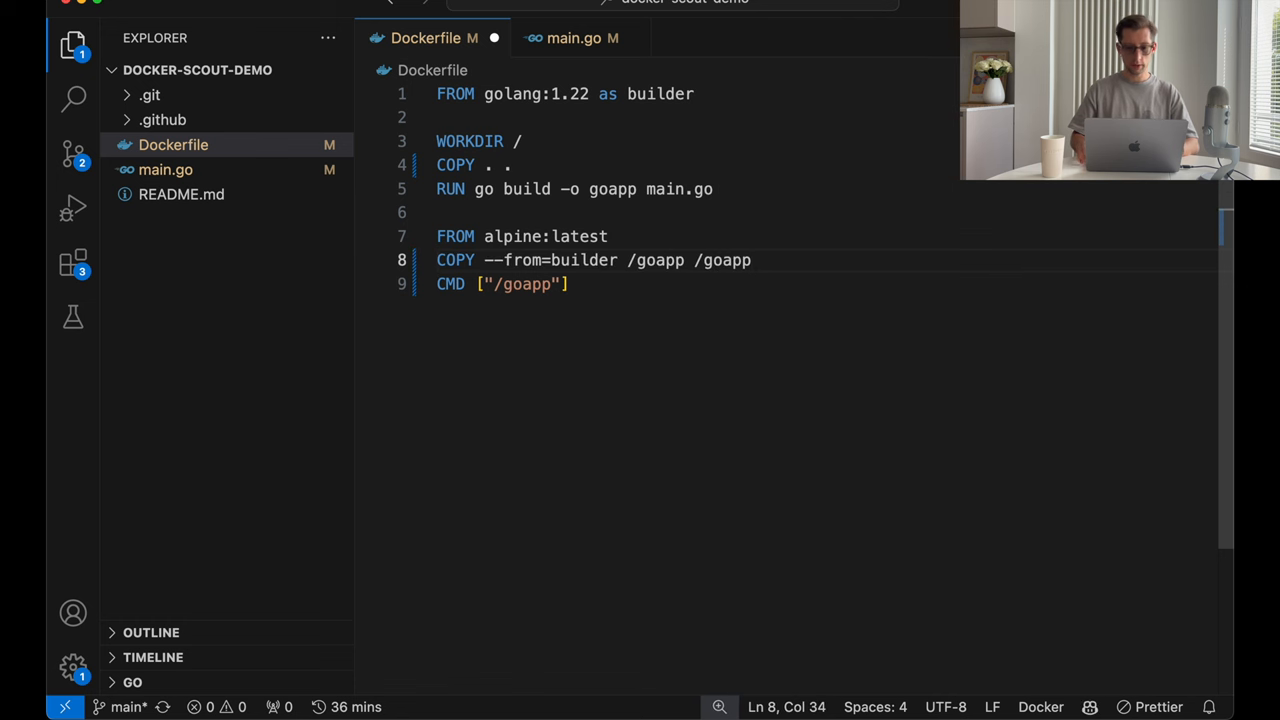
key("Enter")
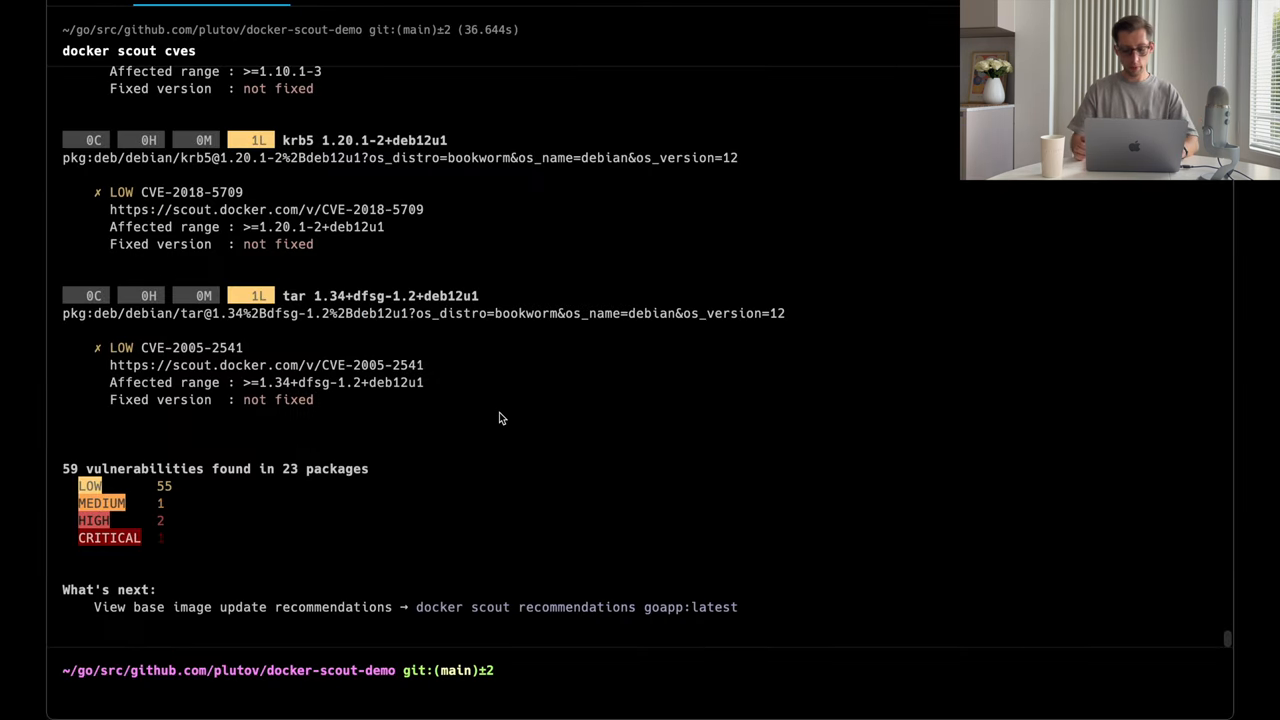
- Rerun docker scout cves on the alpine-based image: 0 vulnerabilities across 20 packages
type("docker scout cves")
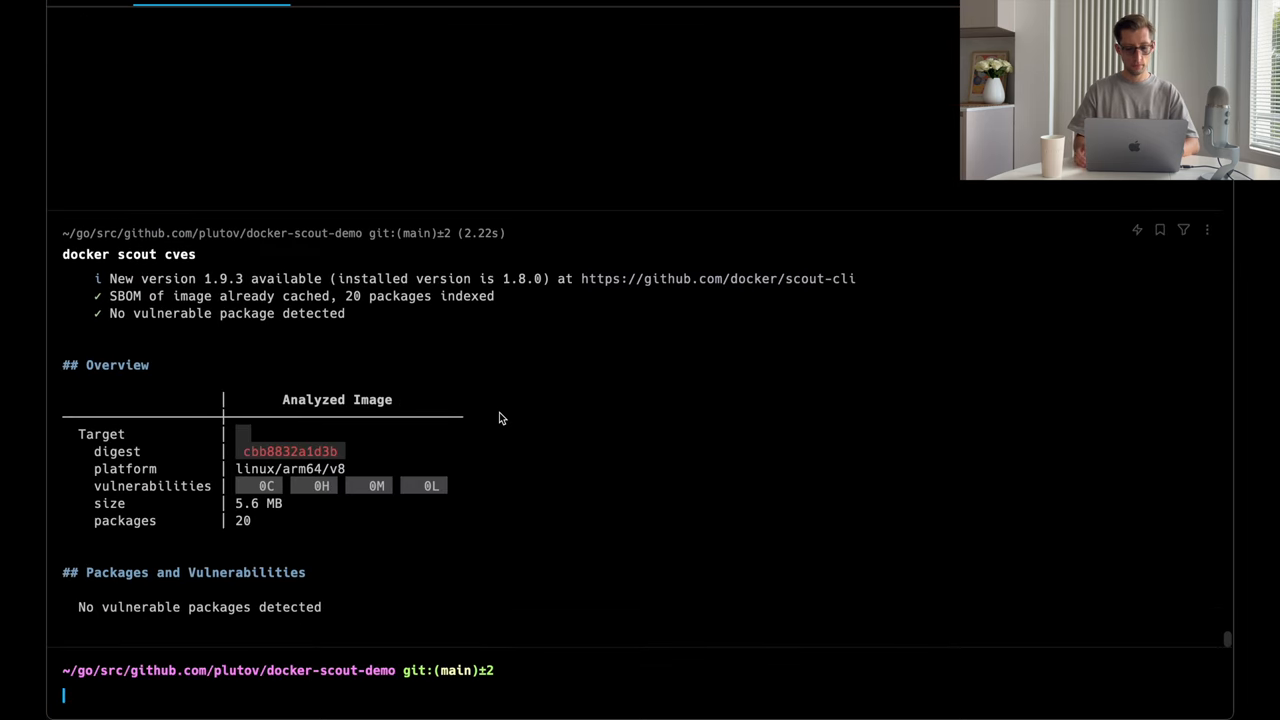
mouse_move(613, 423)
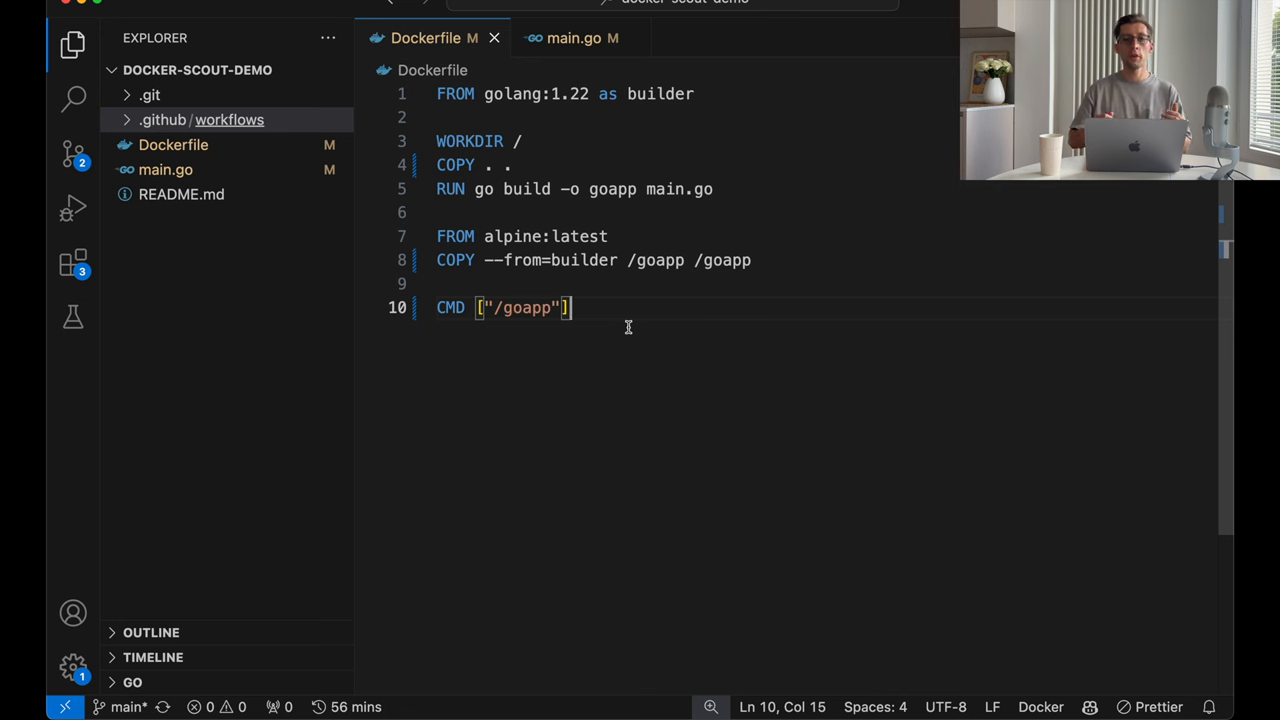
- Open docker-scout.yaml and highlight its push trigger and the unpushed image build
left_click(210, 144)
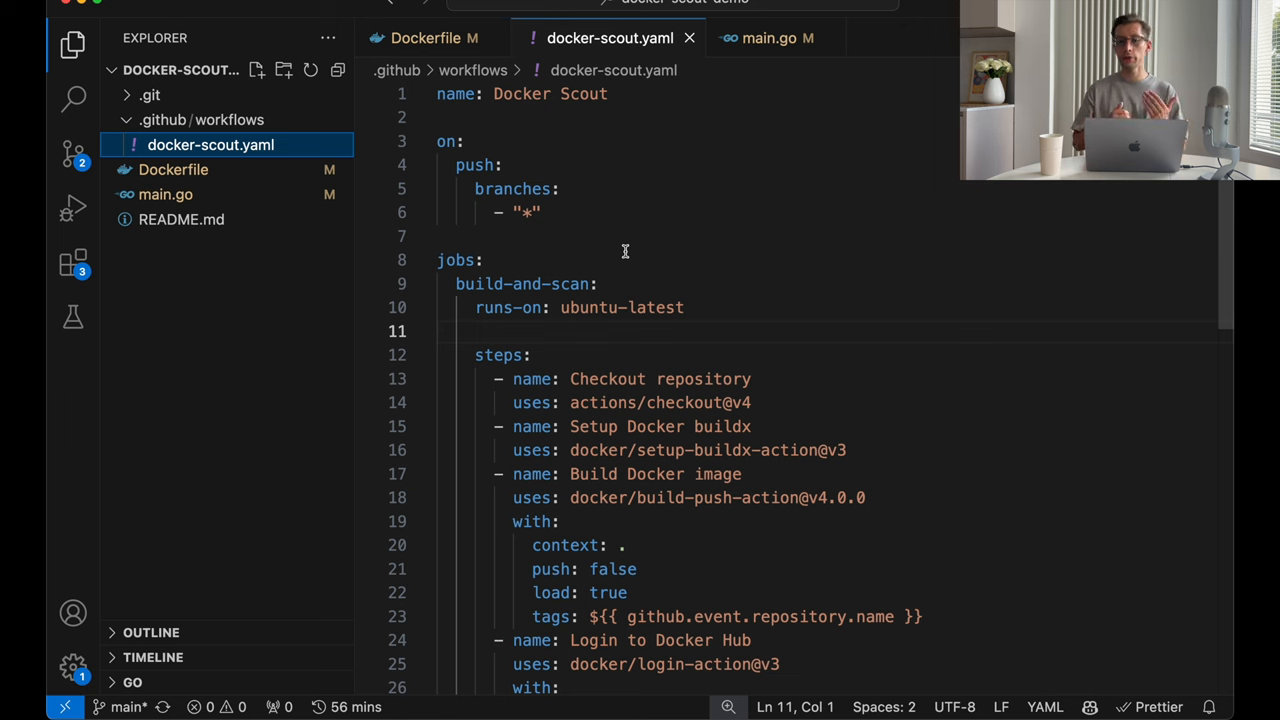
mouse_move(490, 174)
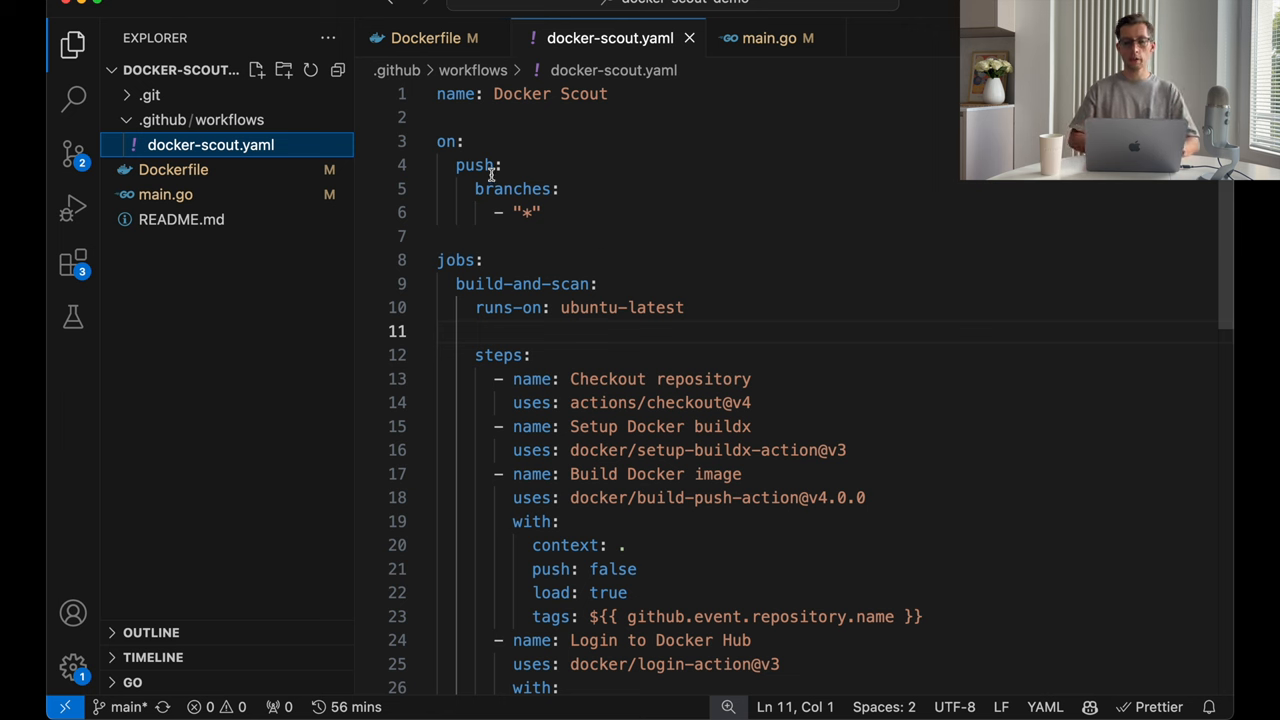
double_click(476, 165)
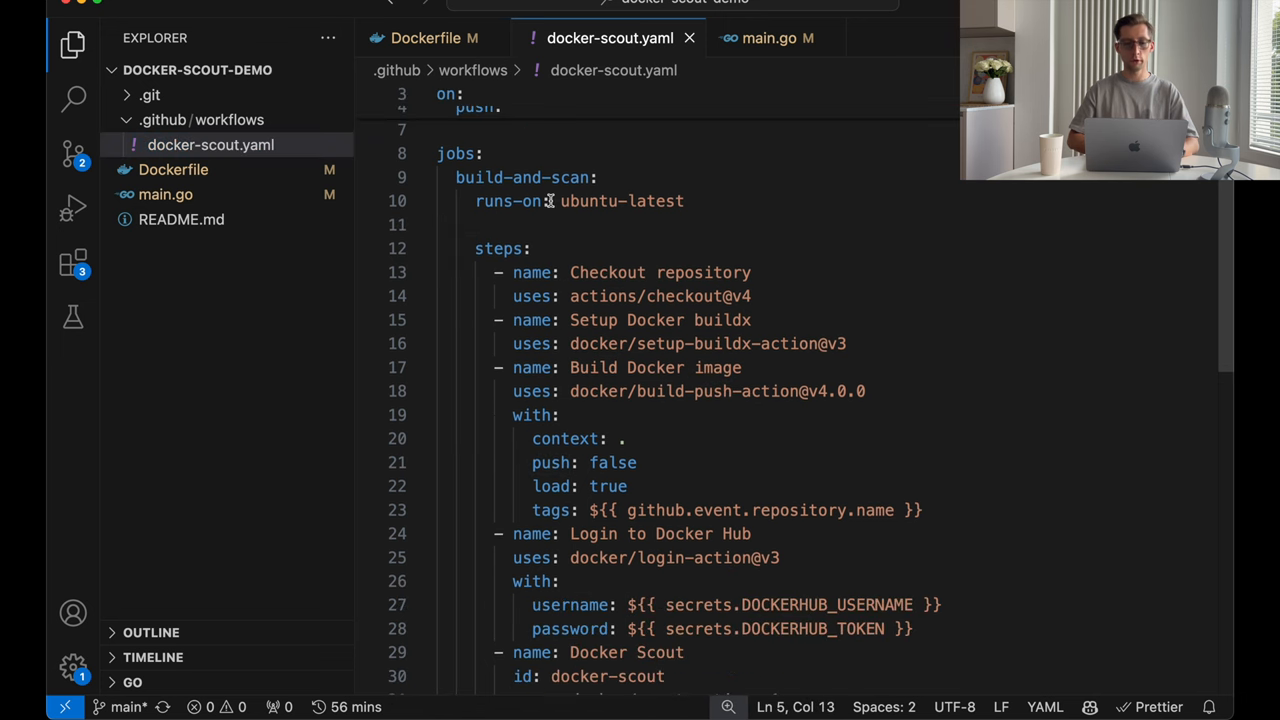
scroll("down", 3)
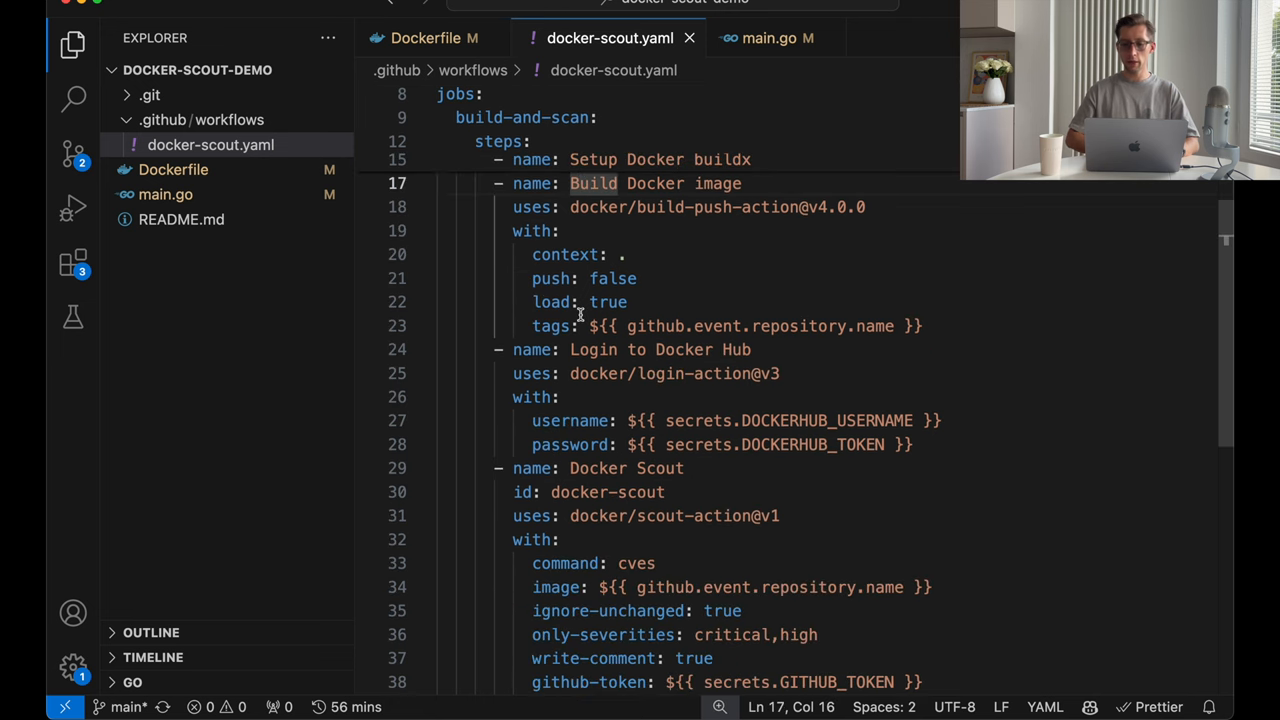
double_click(612, 291)
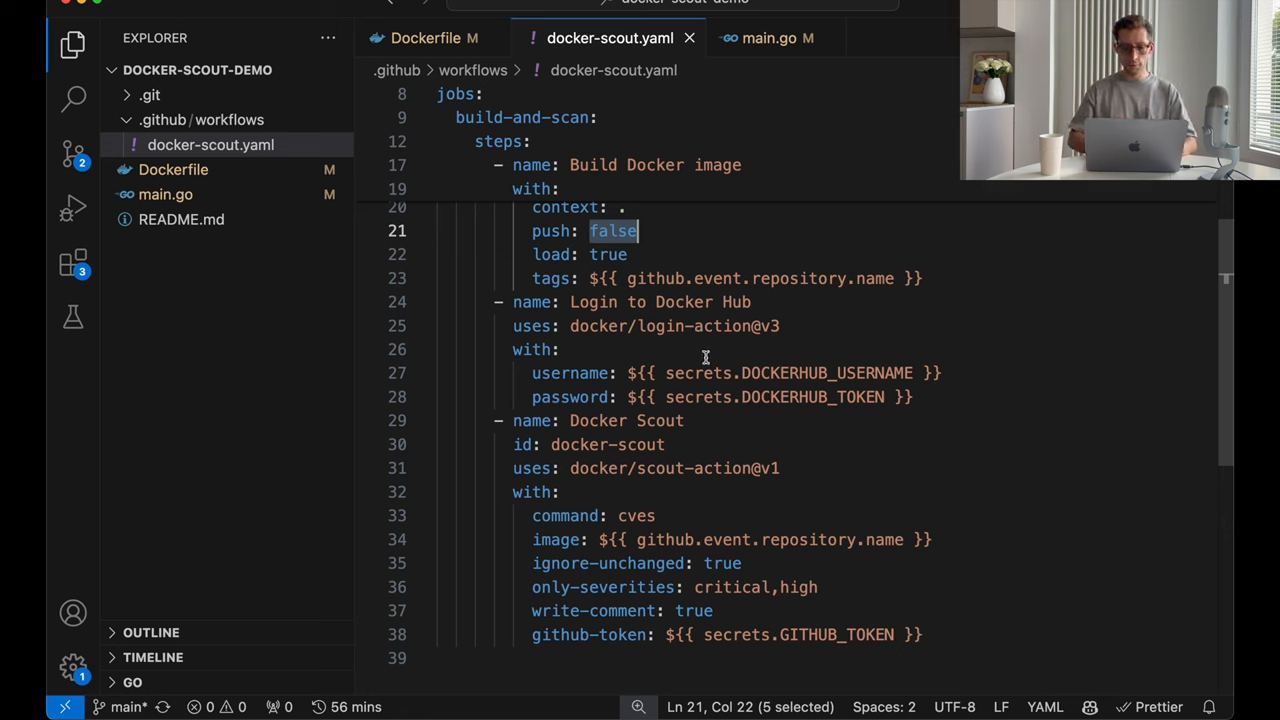
- Highlight the DOCKERHUB_USERNAME and DOCKERHUB_TOKEN secrets used for Docker Hub login
double_click(826, 373)
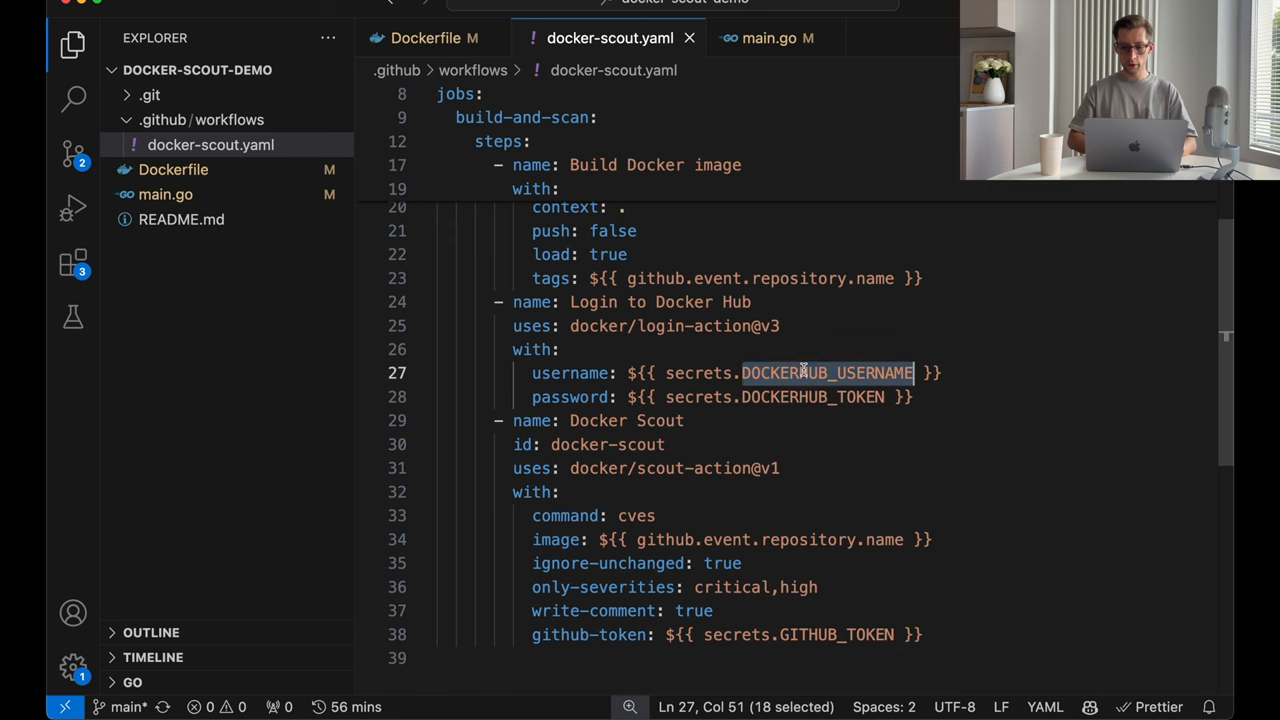
double_click(812, 397)
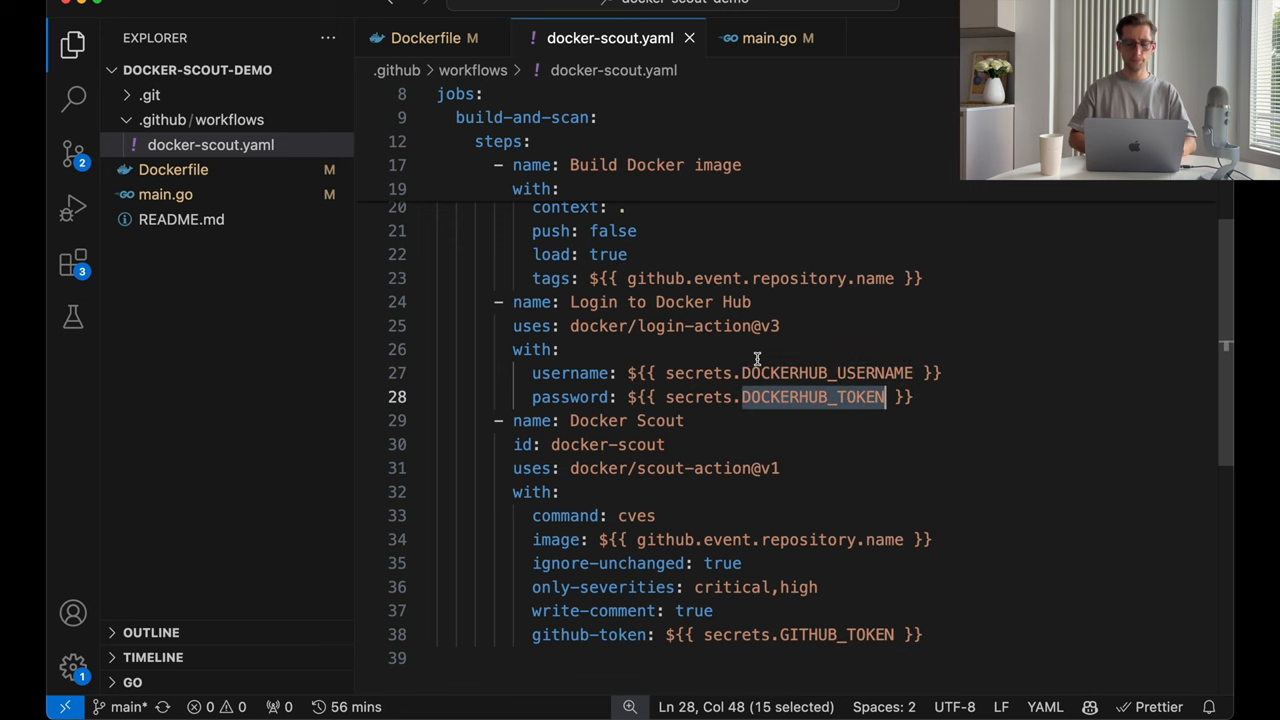
scroll("down", 3)
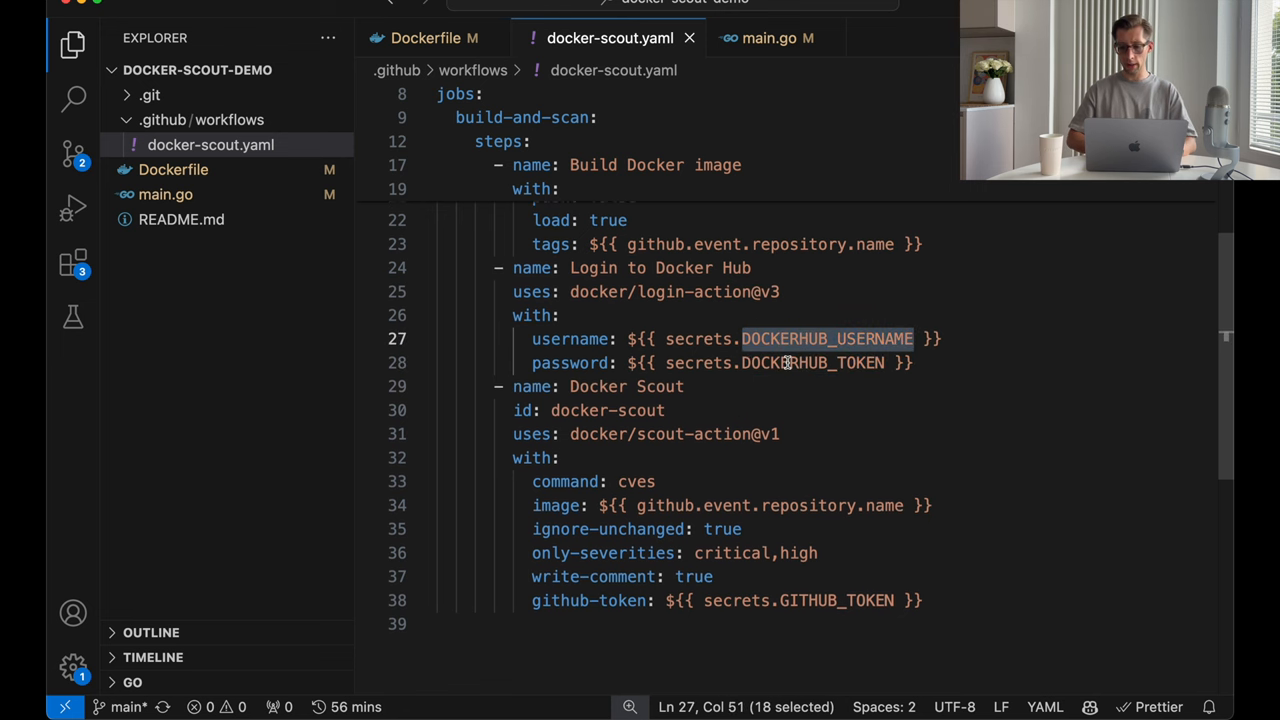
double_click(811, 362)
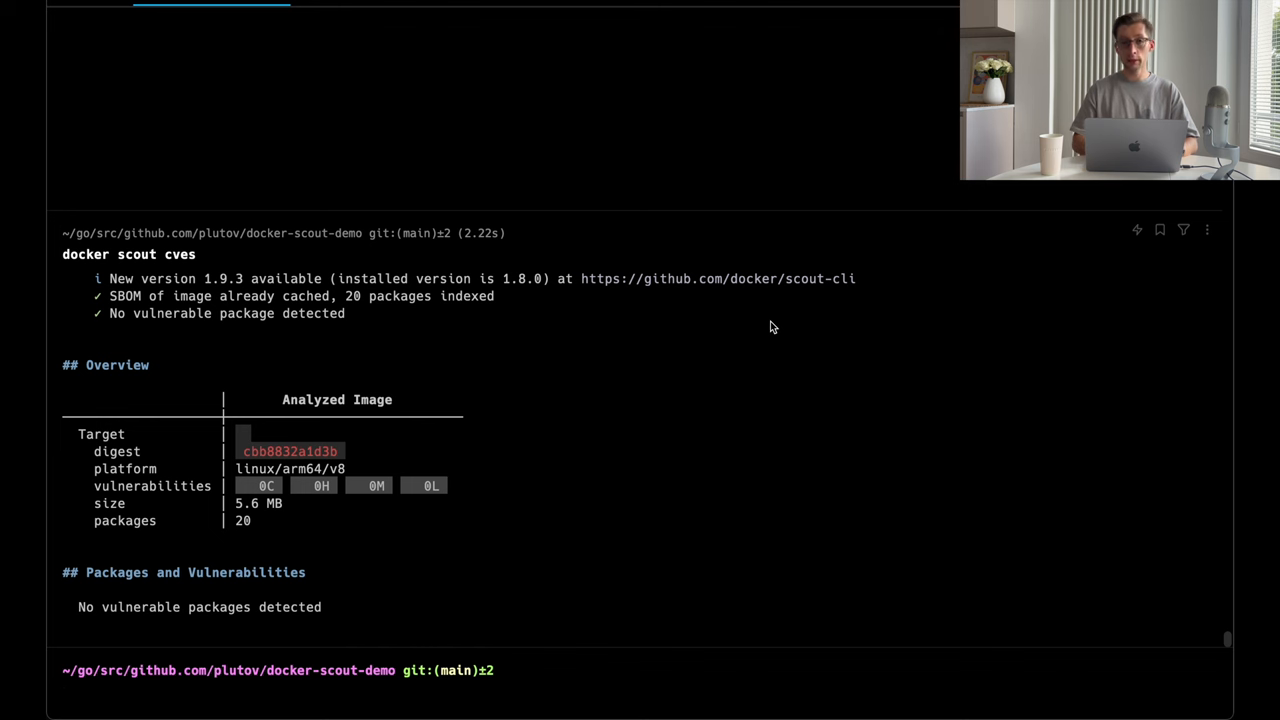
- Commit and push the project with the push alias and message "demo code"
type("push \"demo code\"")
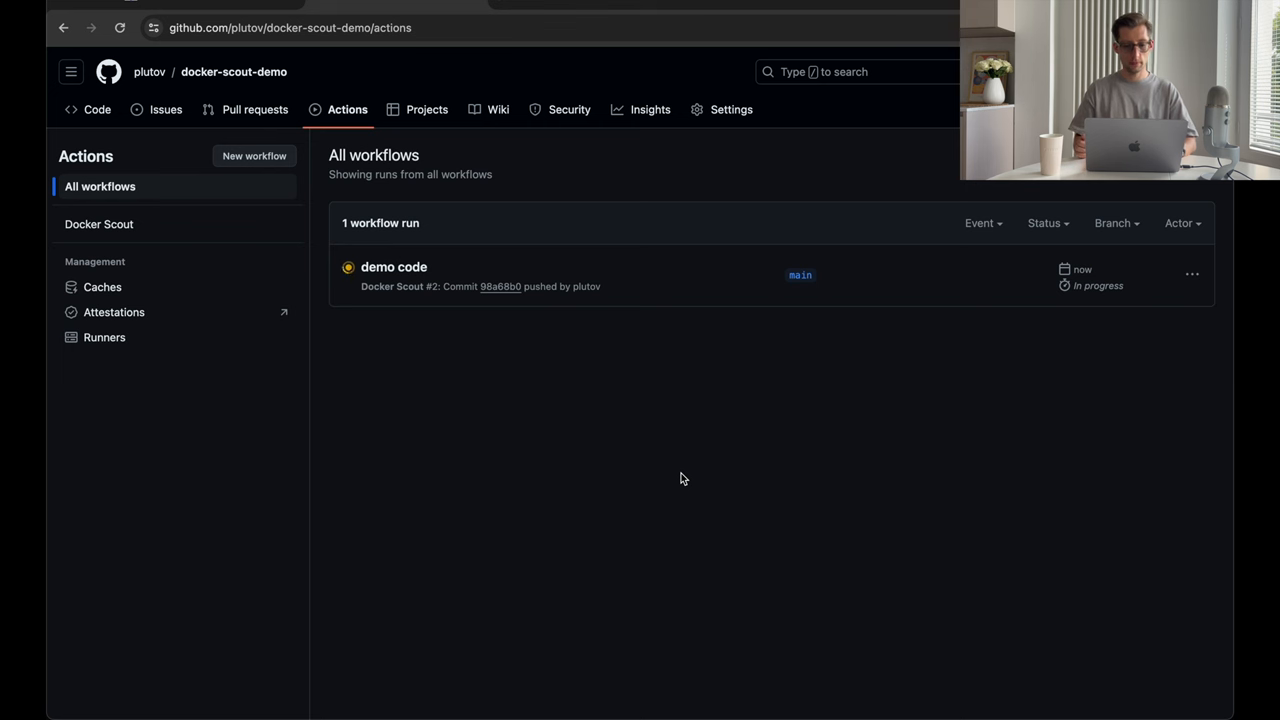
- Open the 'demo code' workflow run and view its zero-vulnerability build-and-scan summary
left_click(393, 267)
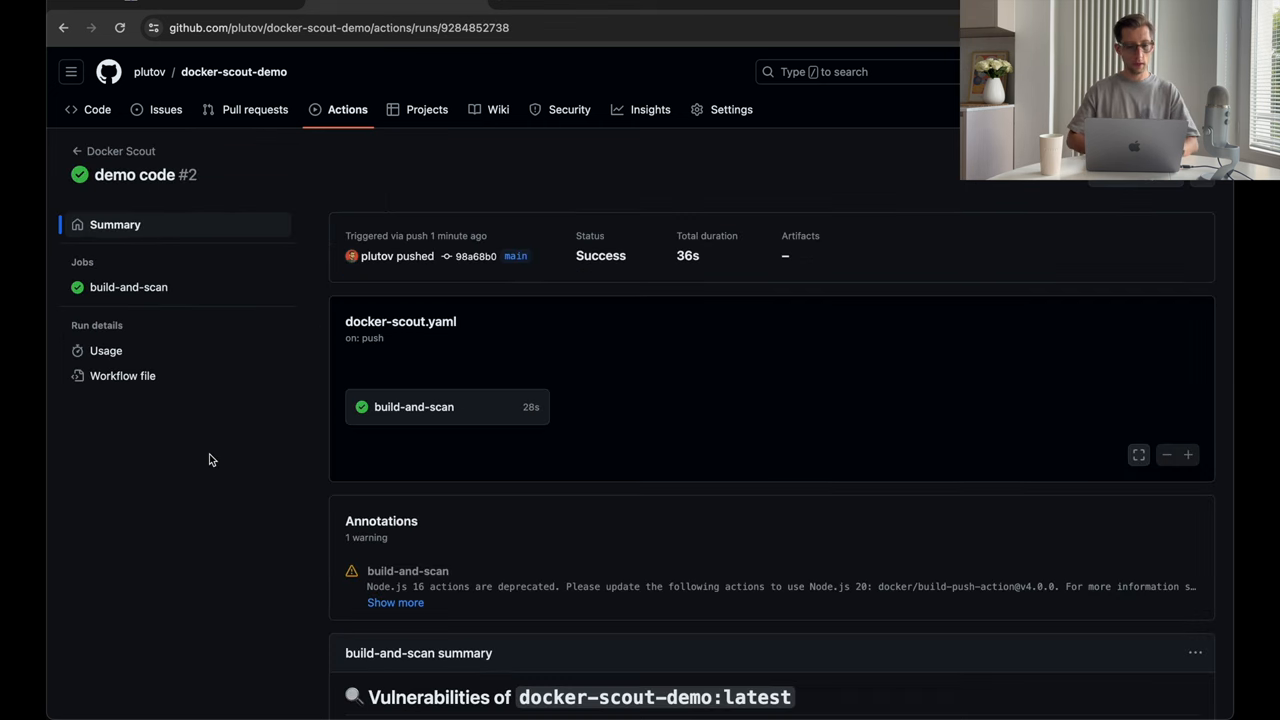
scroll("down", 3)
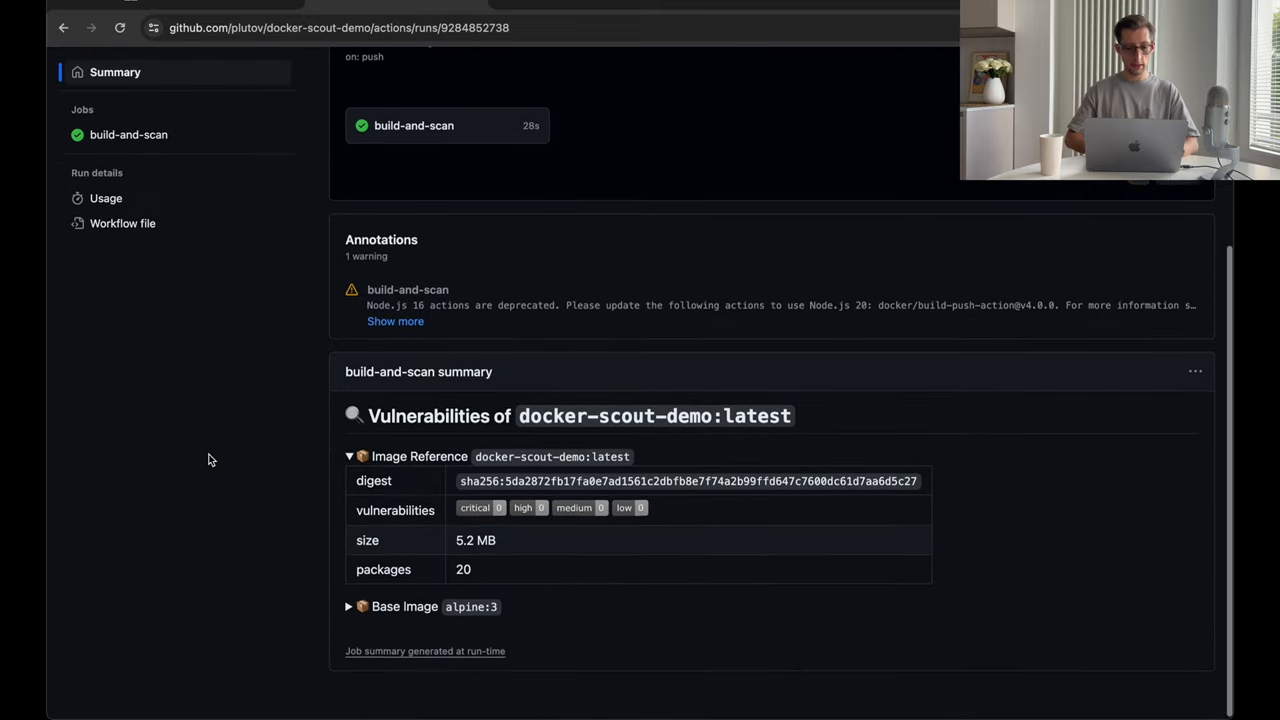
scroll("down", 3)
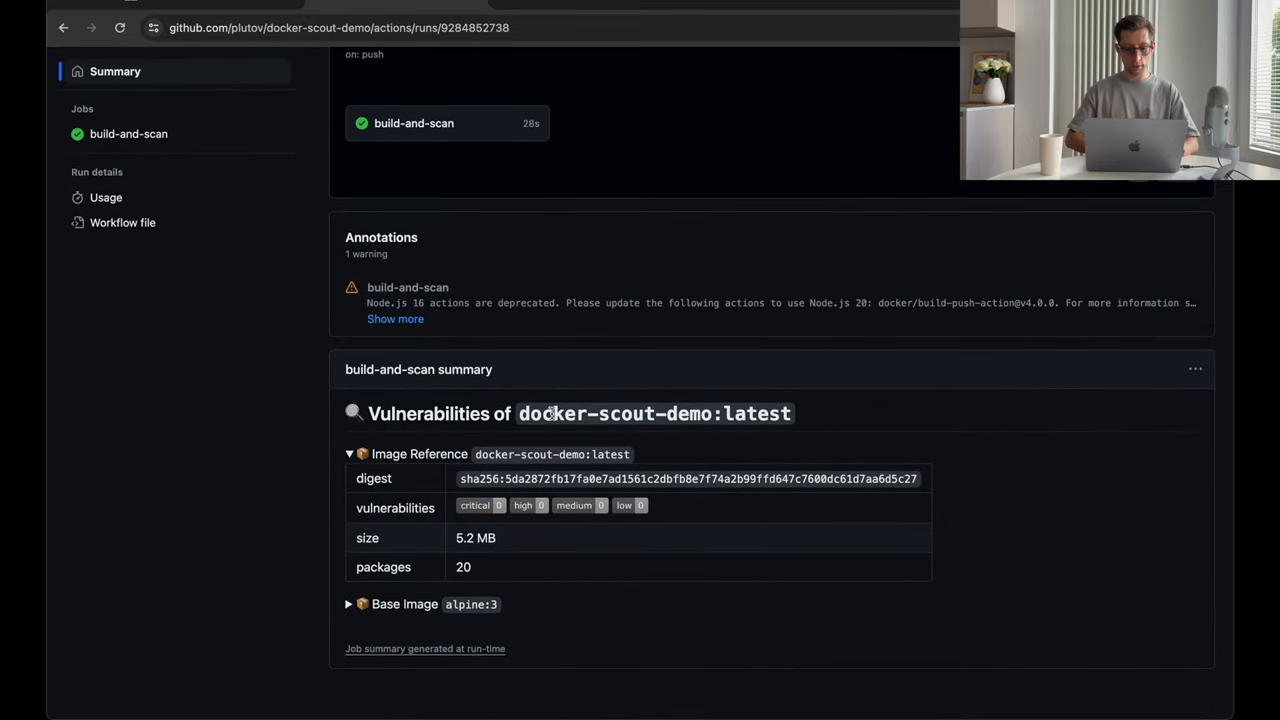